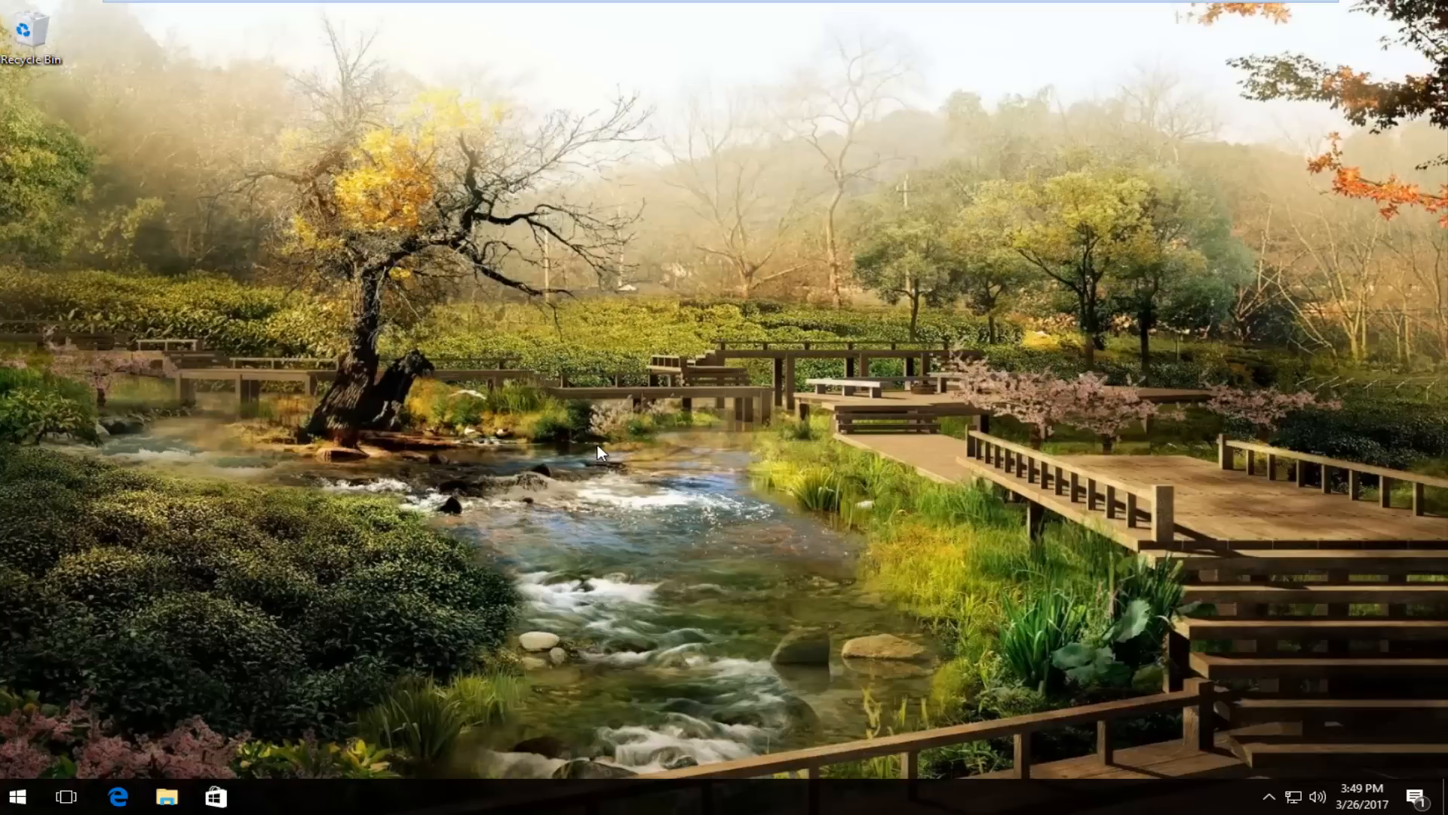
mouse_move(603, 485)
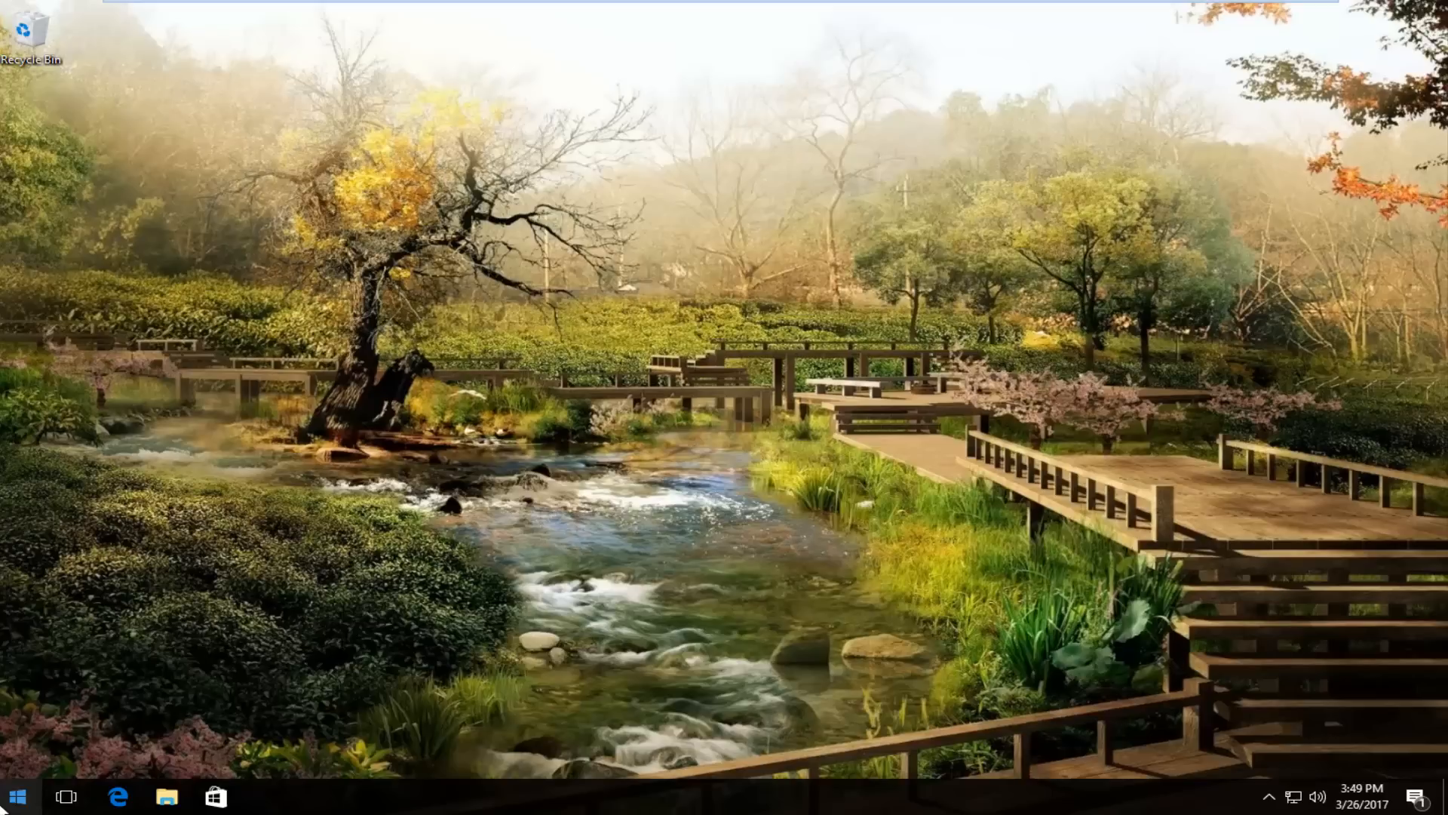
Step: Search the Start menu for regedit and run it as administrator
left_click(20, 811)
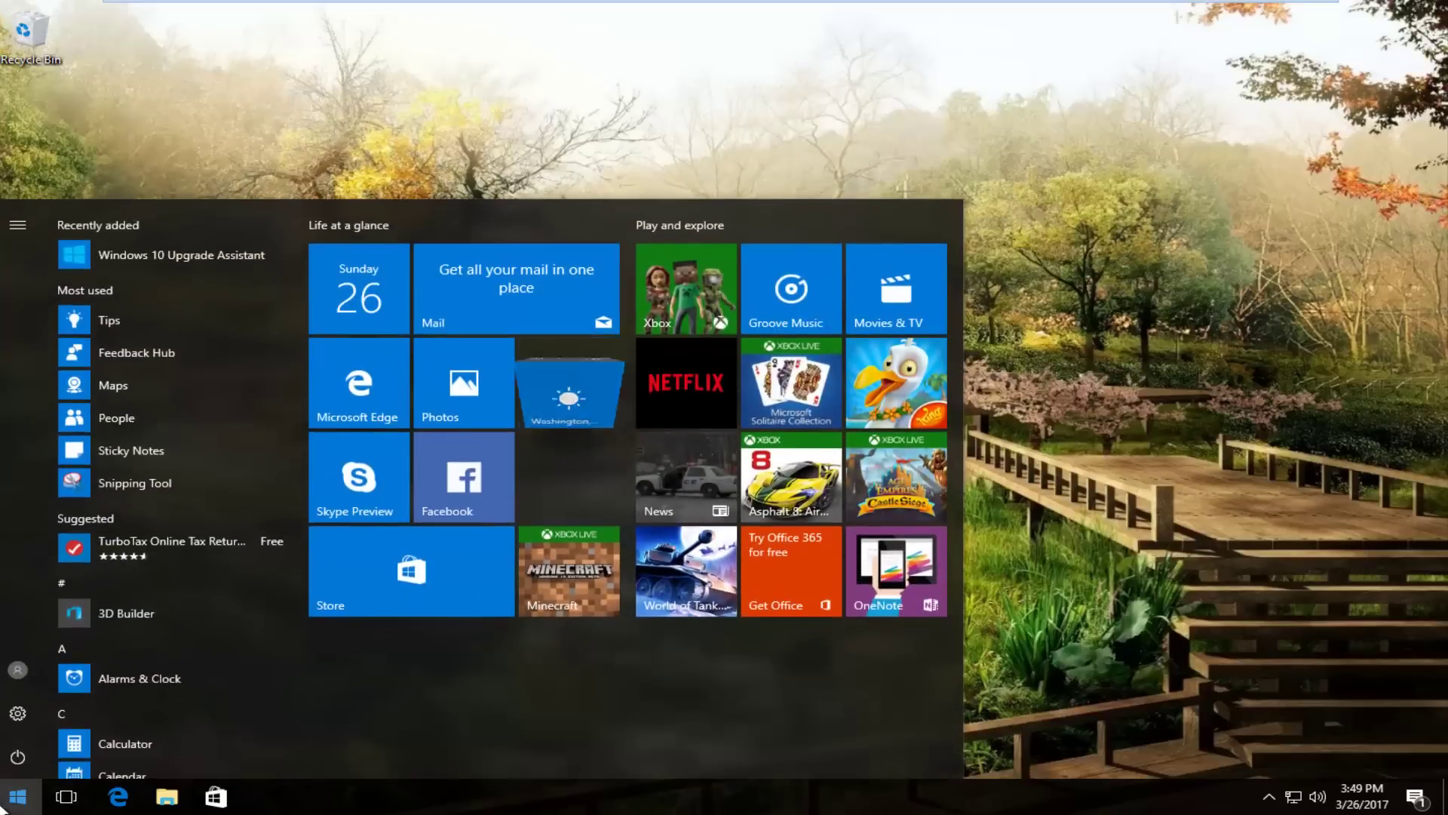
type("regedit")
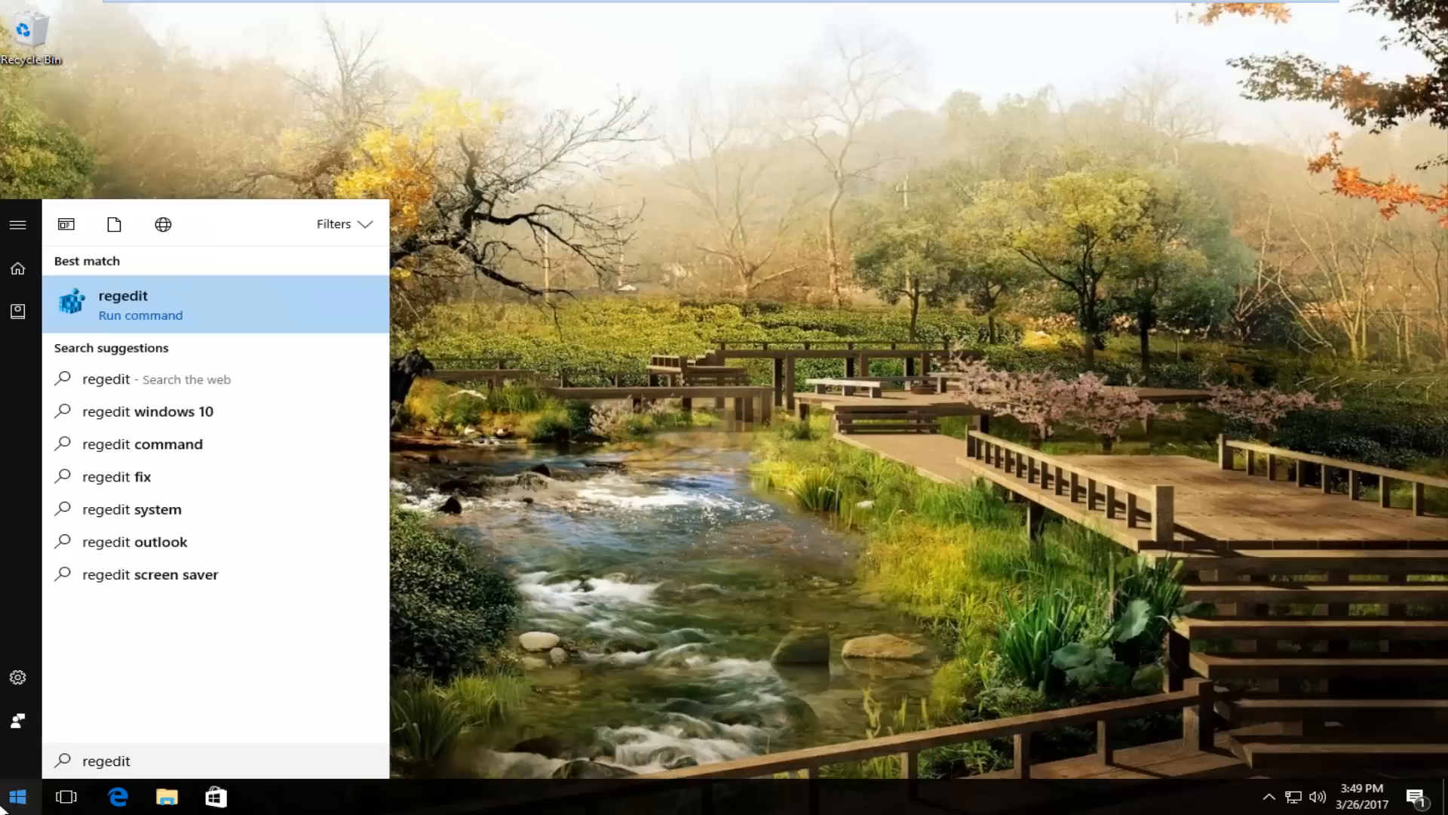
mouse_move(129, 443)
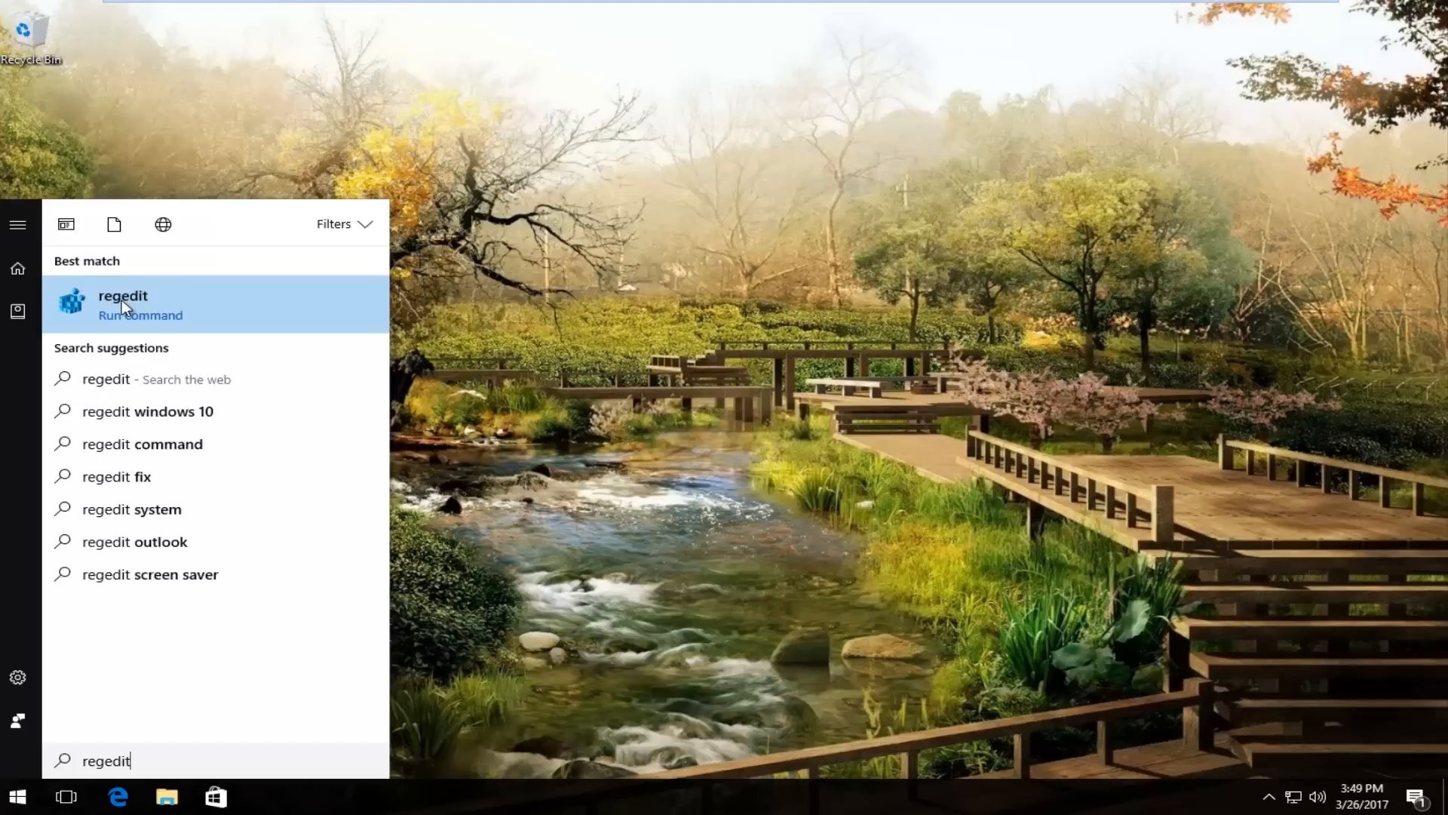
right_click(123, 304)
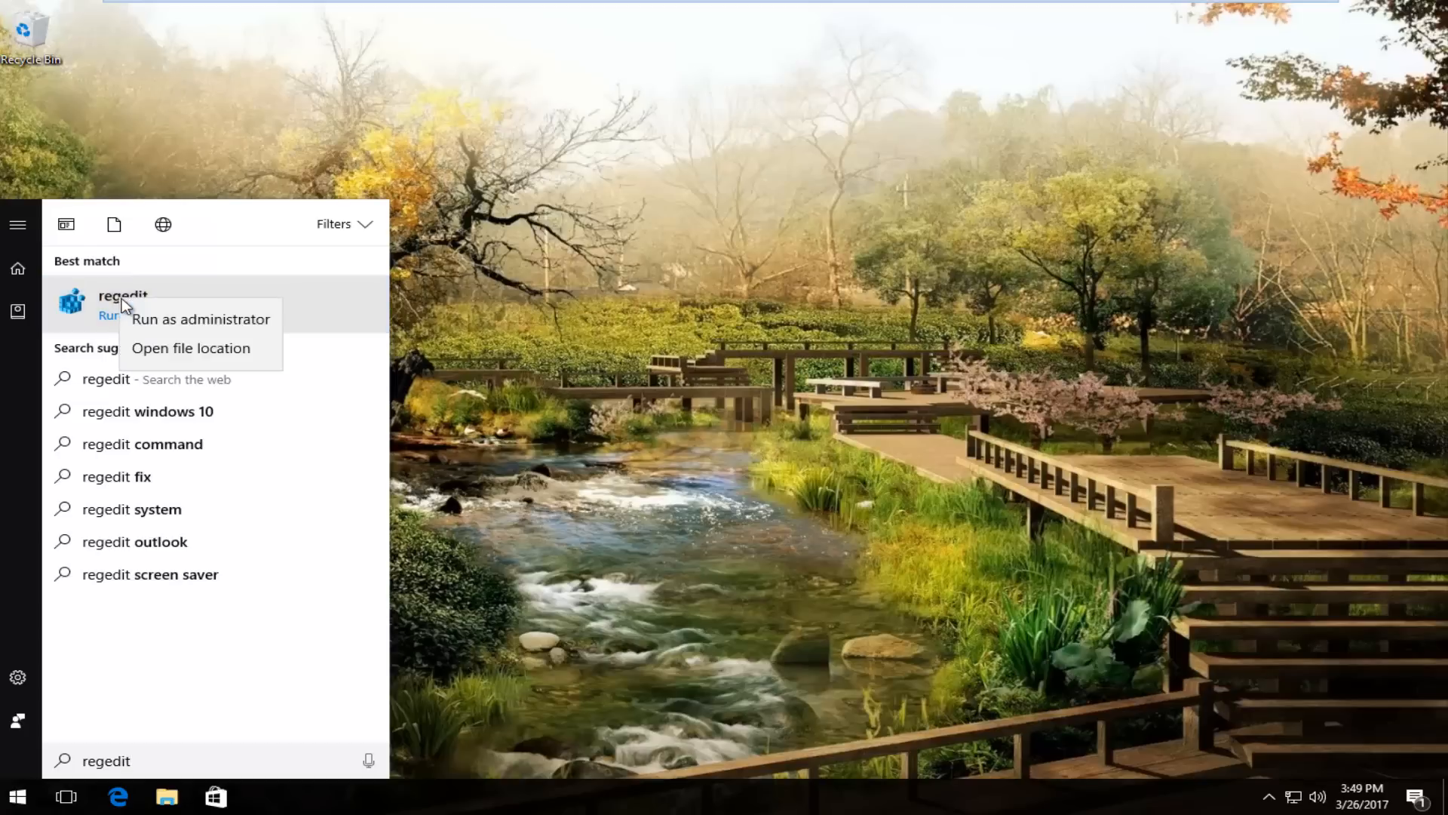
mouse_move(230, 332)
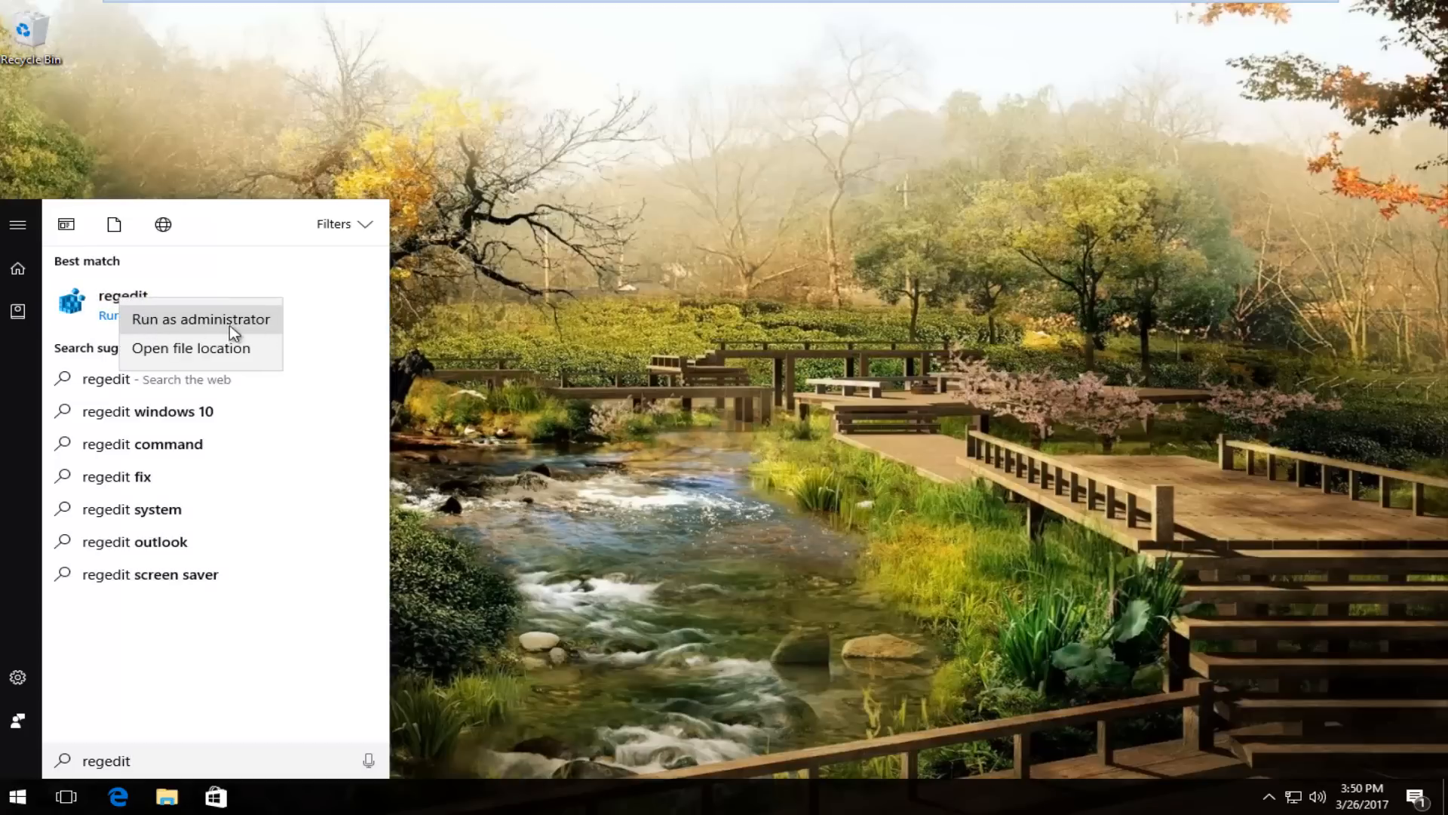
left_click(201, 319)
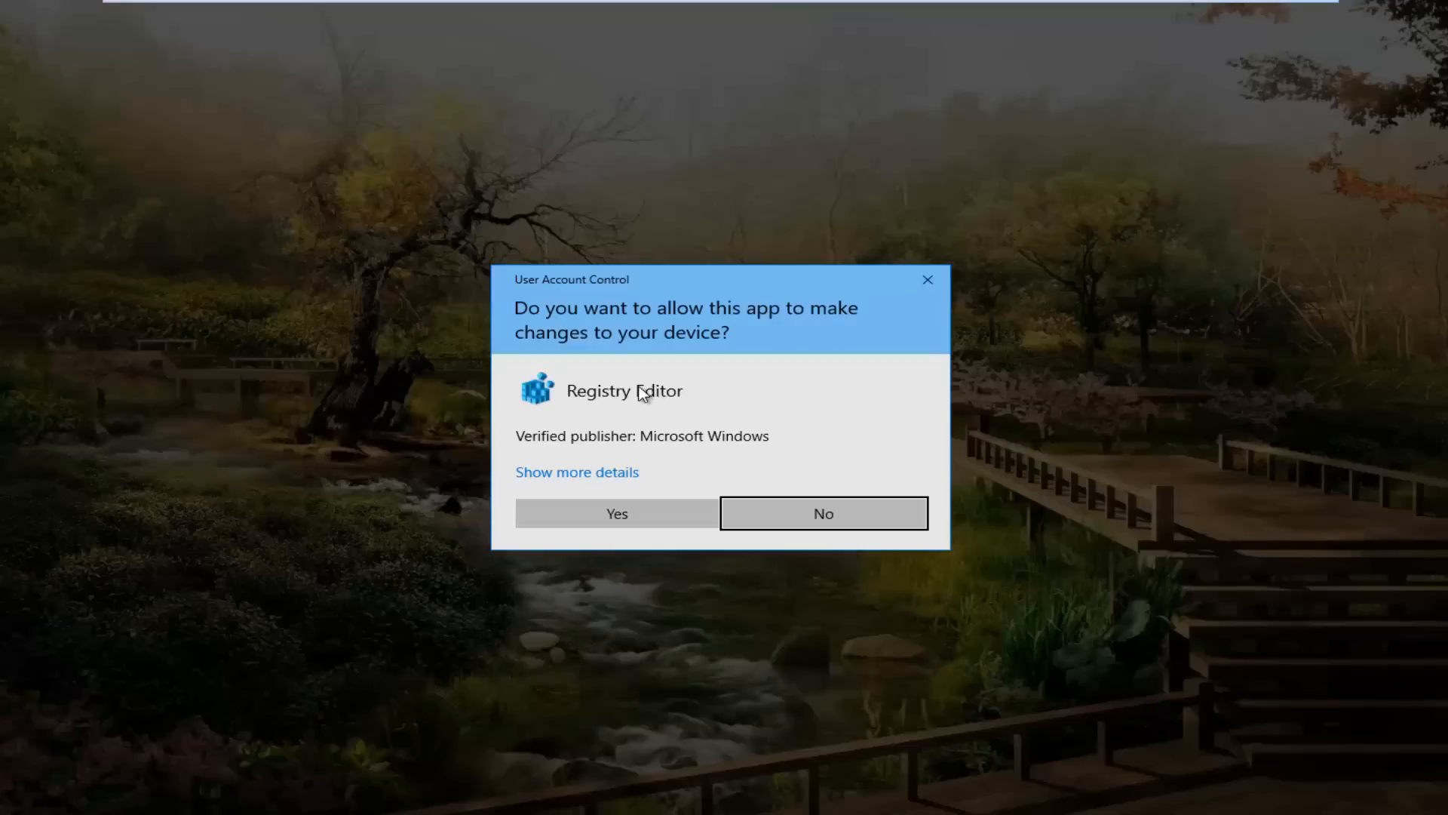
Step: Approve the User Account Control prompt with Yes
left_click(616, 512)
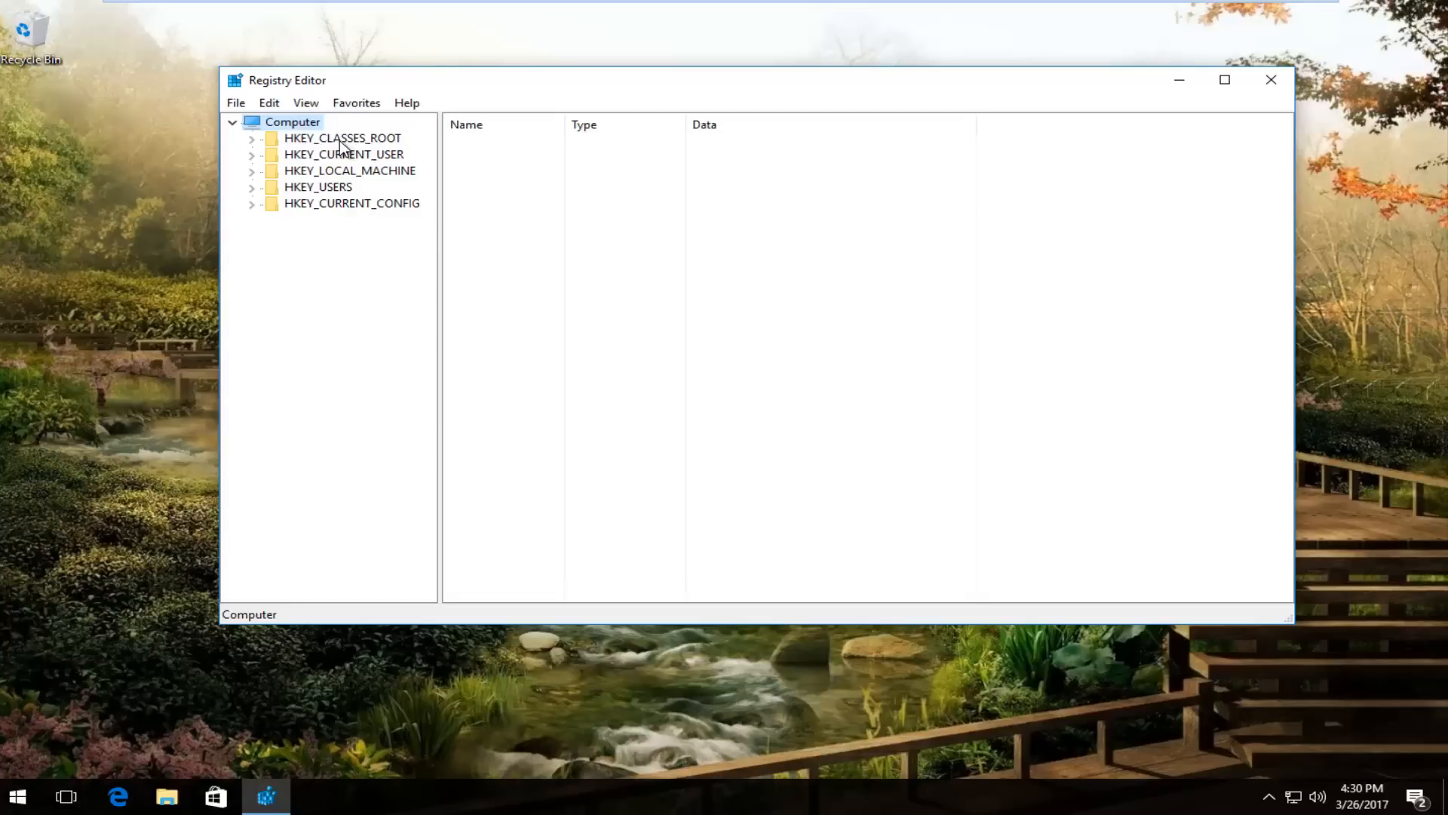
Step: Expand HKEY_CLASSES_ROOT and open the .exe key to view its exefile default value
left_click(339, 138)
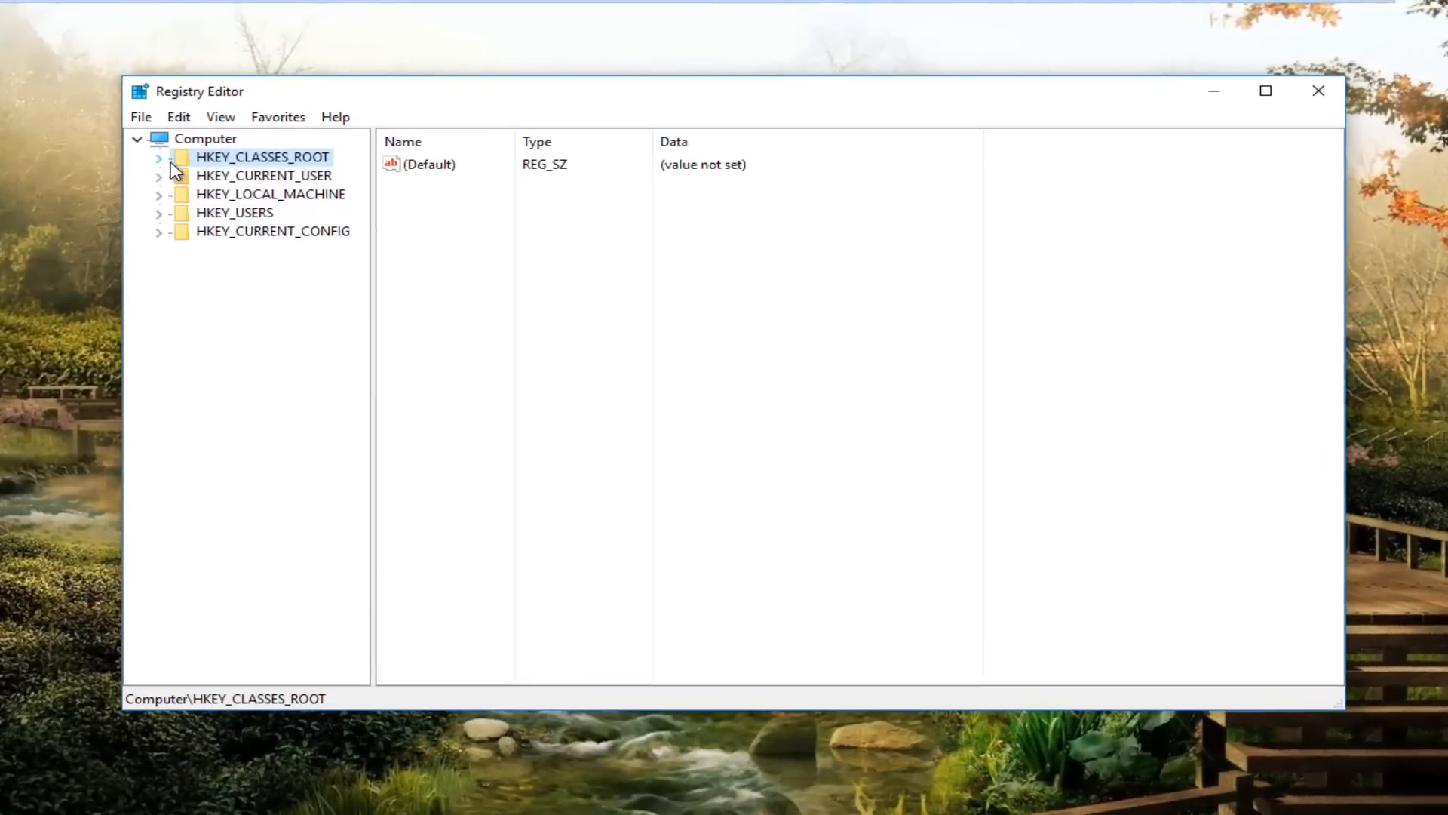
left_click(159, 159)
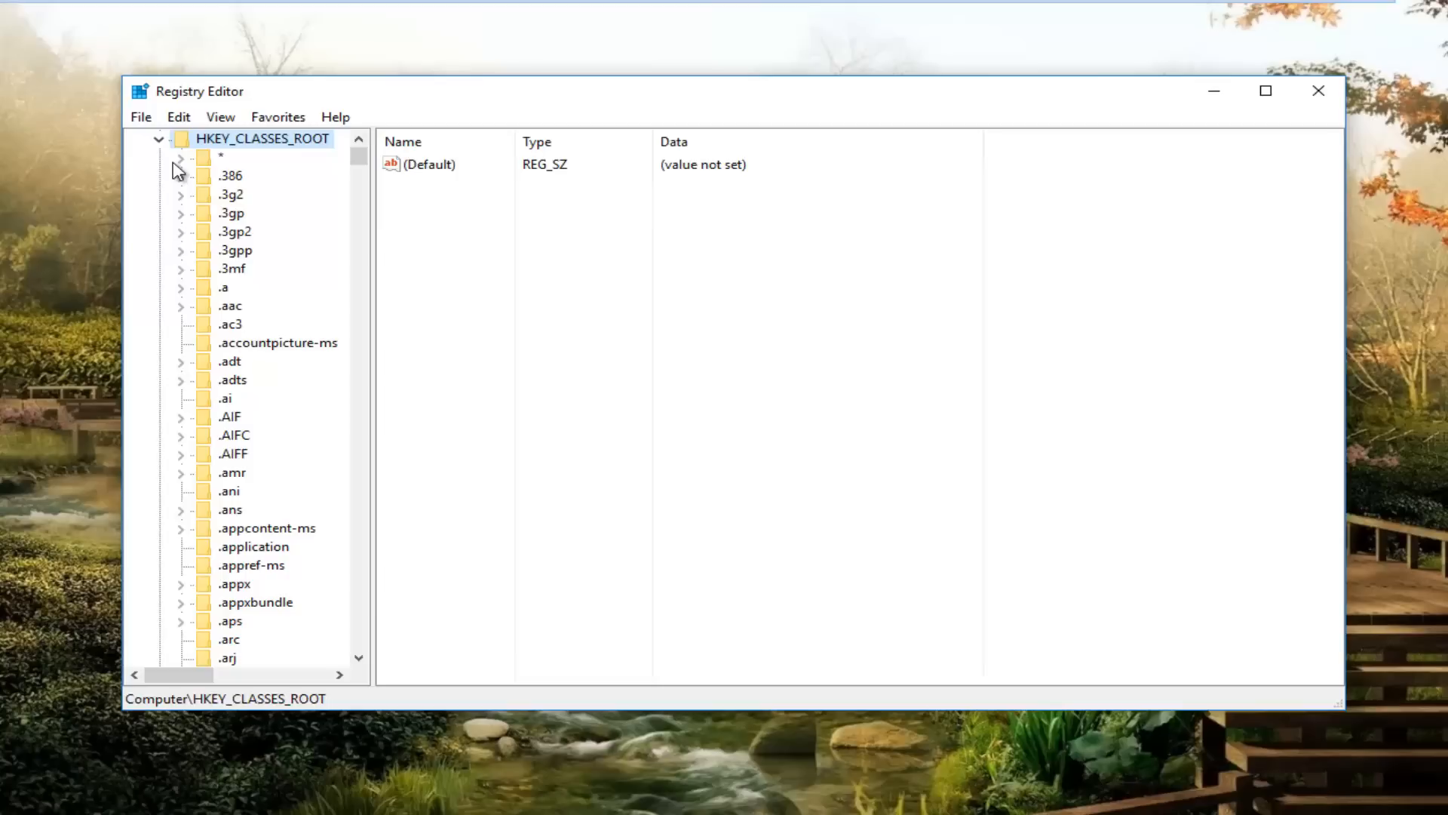
mouse_move(269, 304)
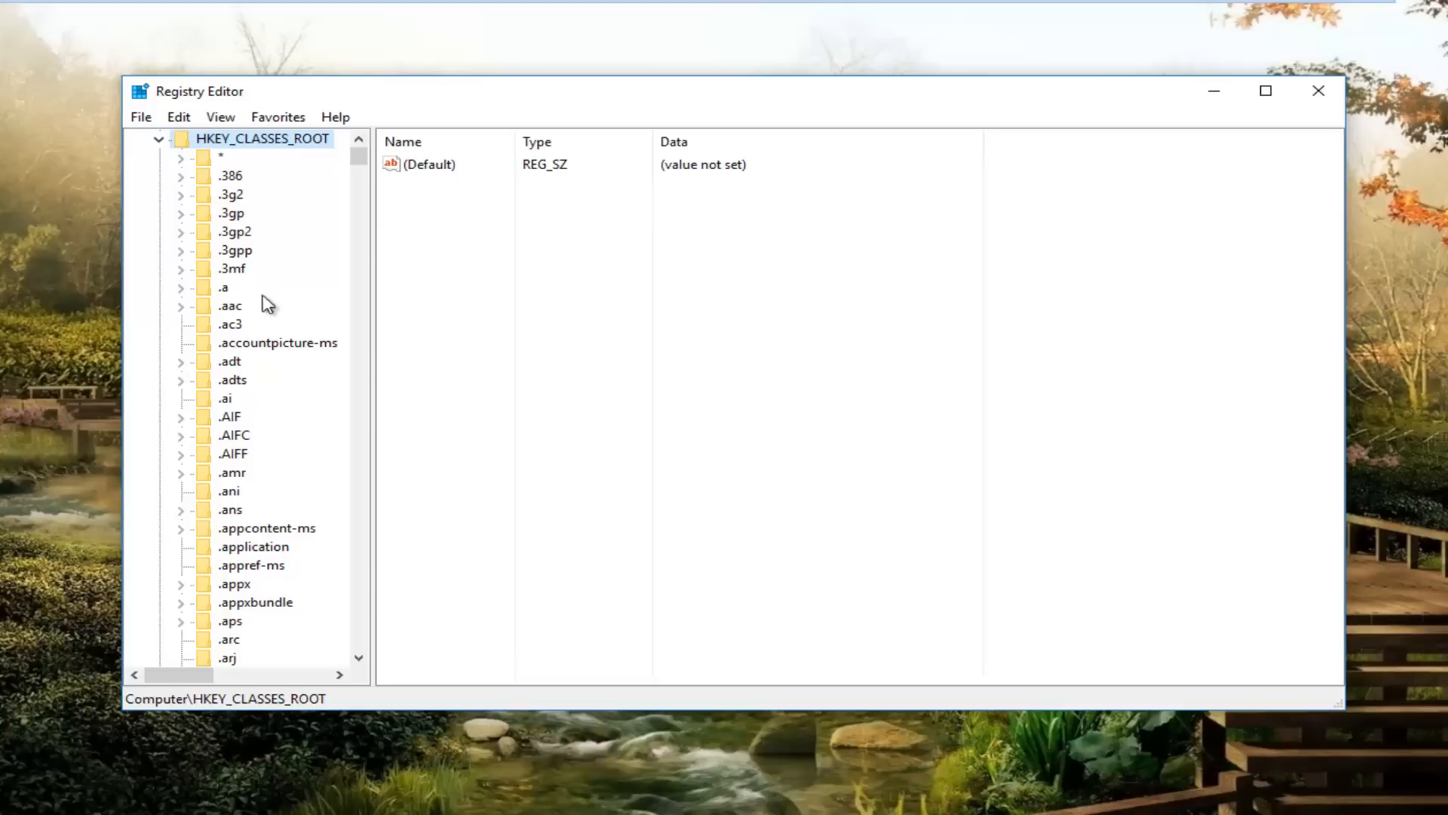
scroll("down", 3)
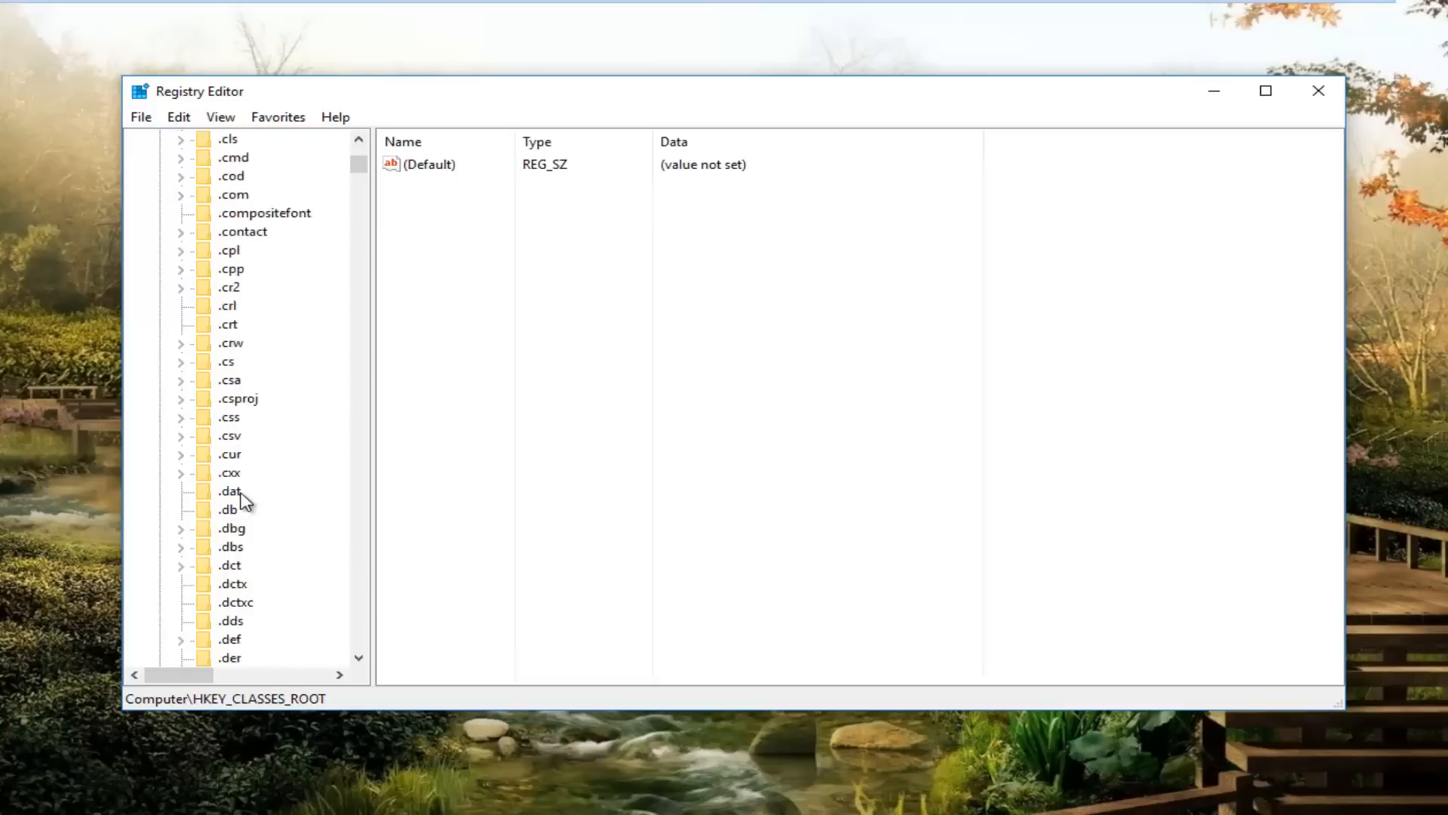
scroll("down", 3)
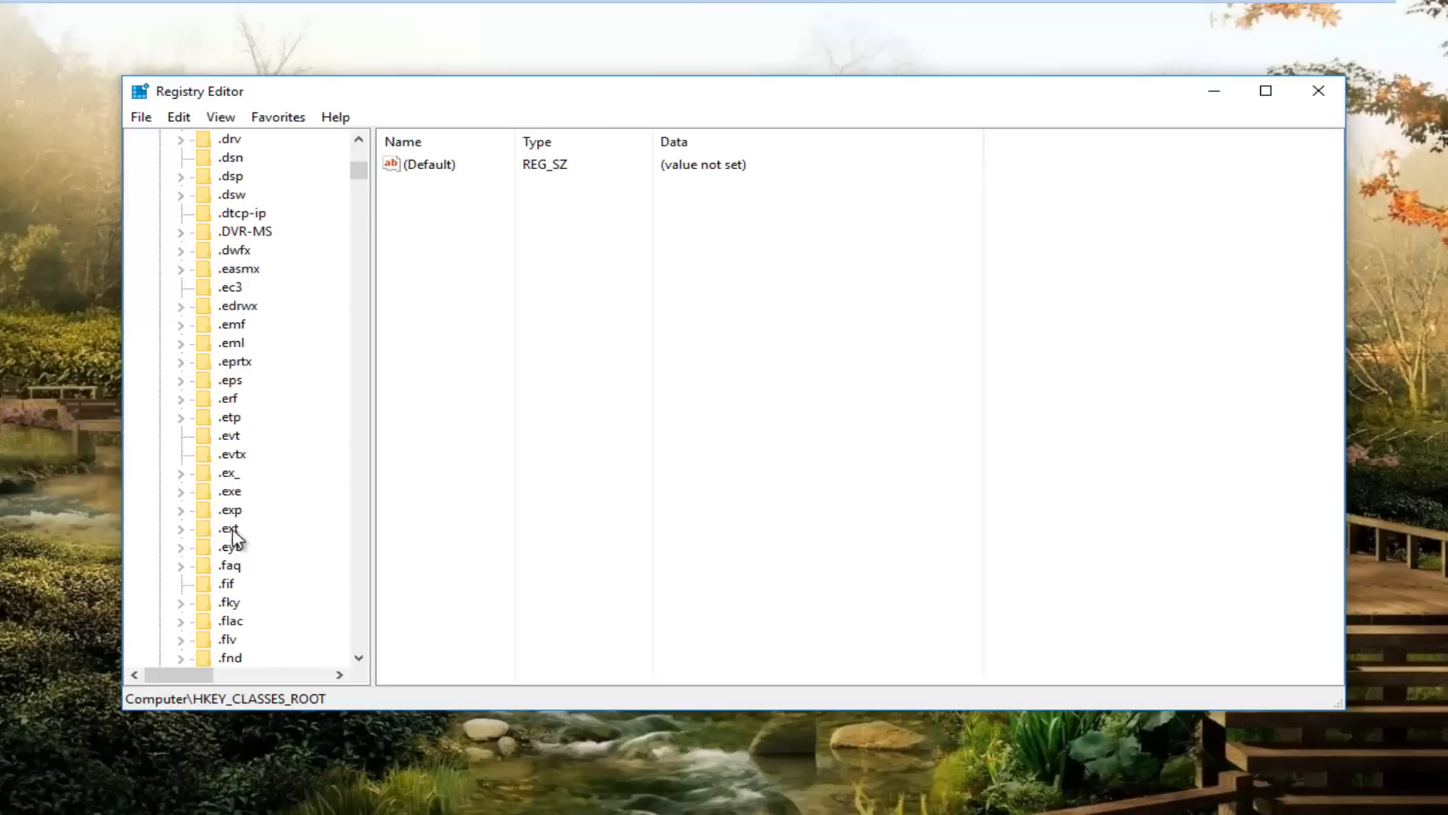
left_click(229, 491)
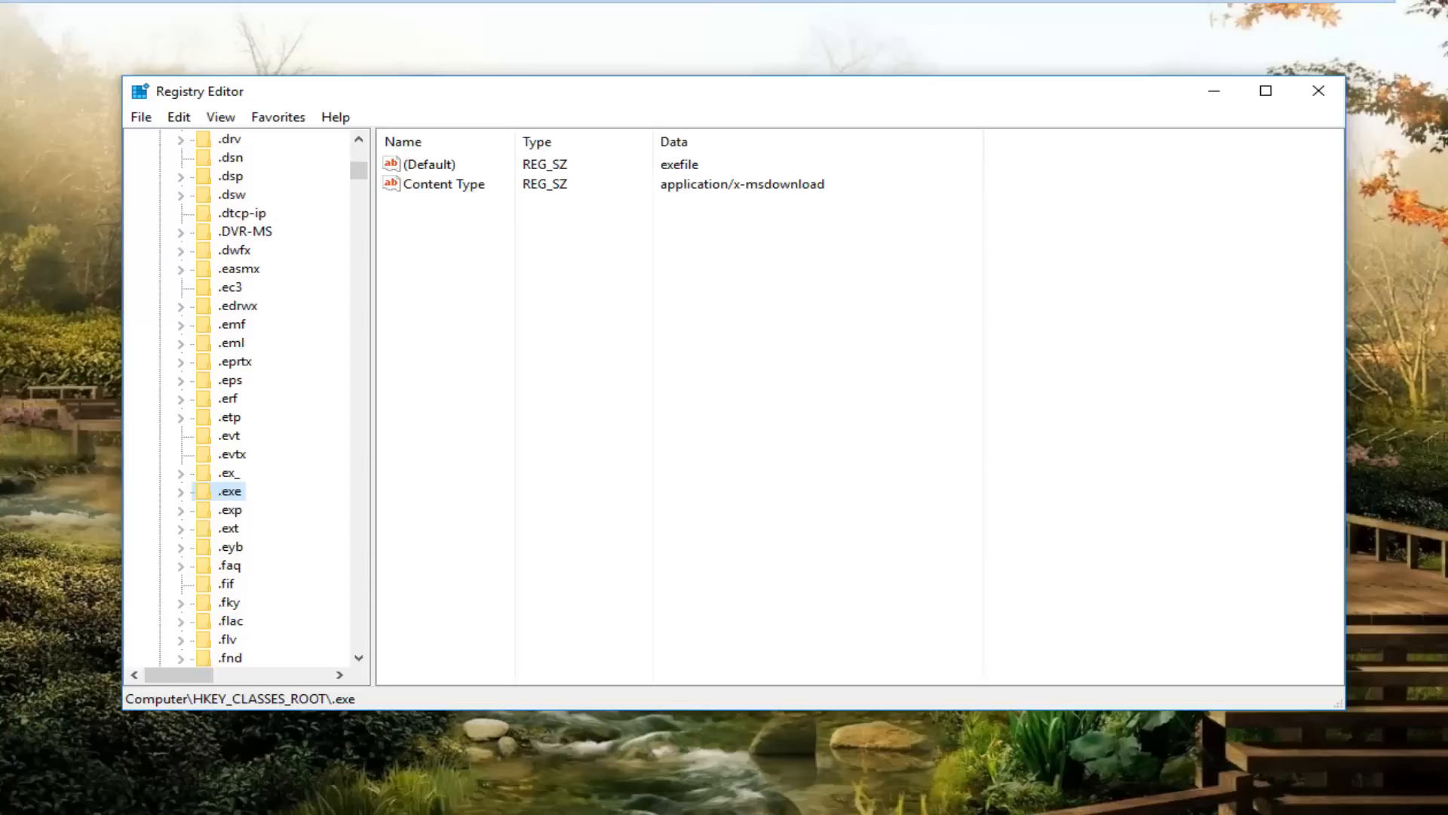
left_click(458, 189)
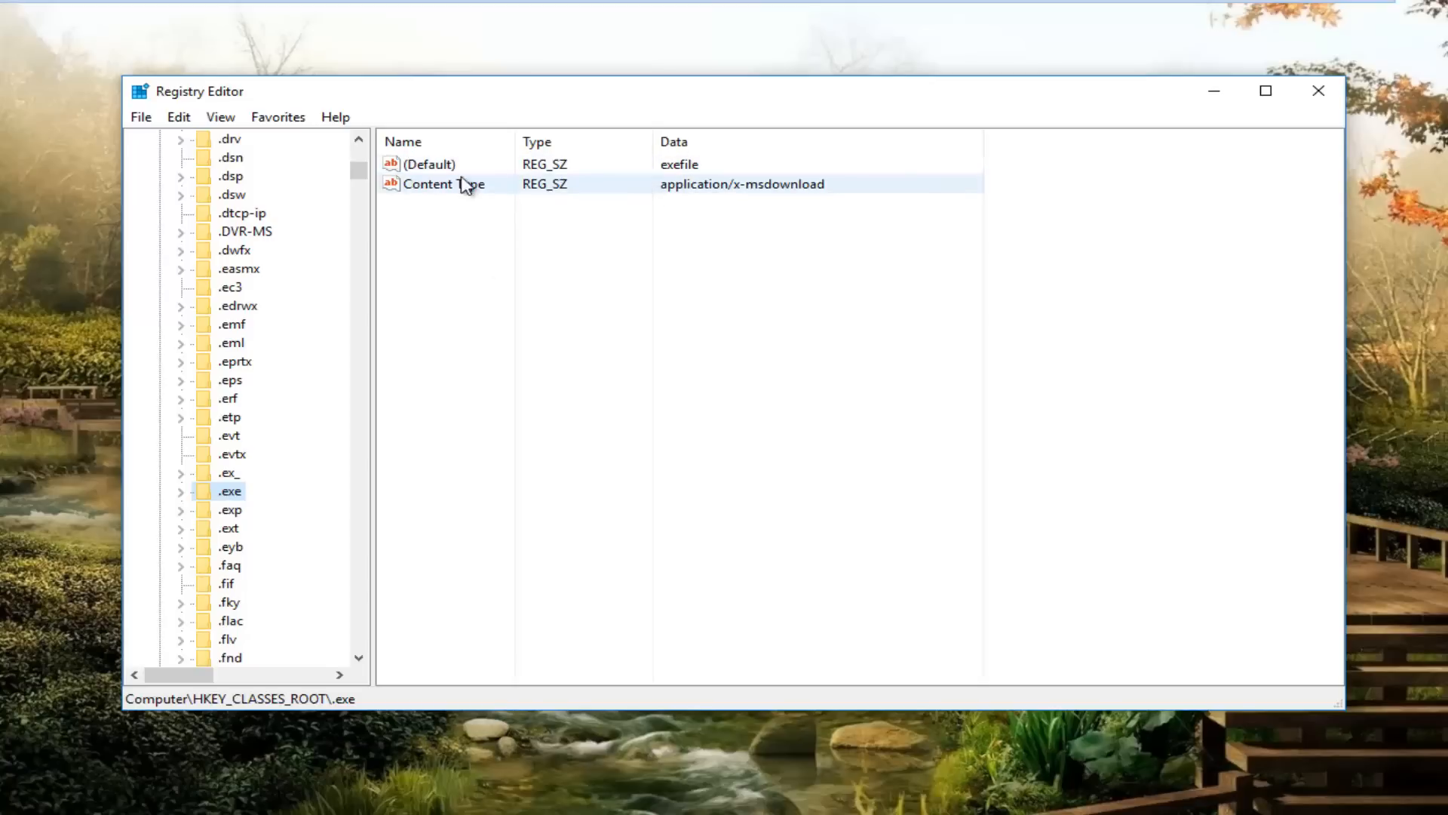
right_click(430, 165)
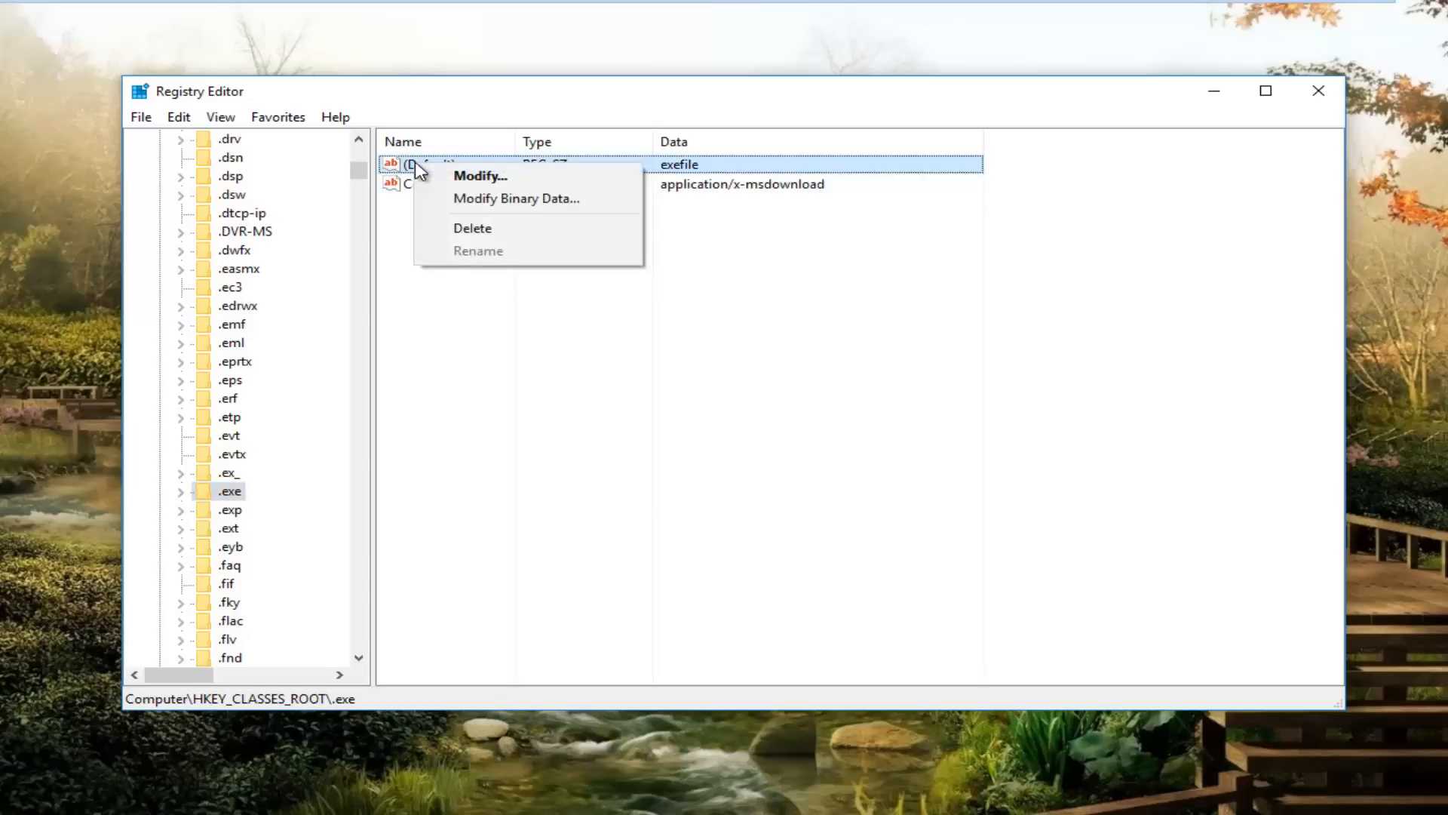
mouse_move(510, 185)
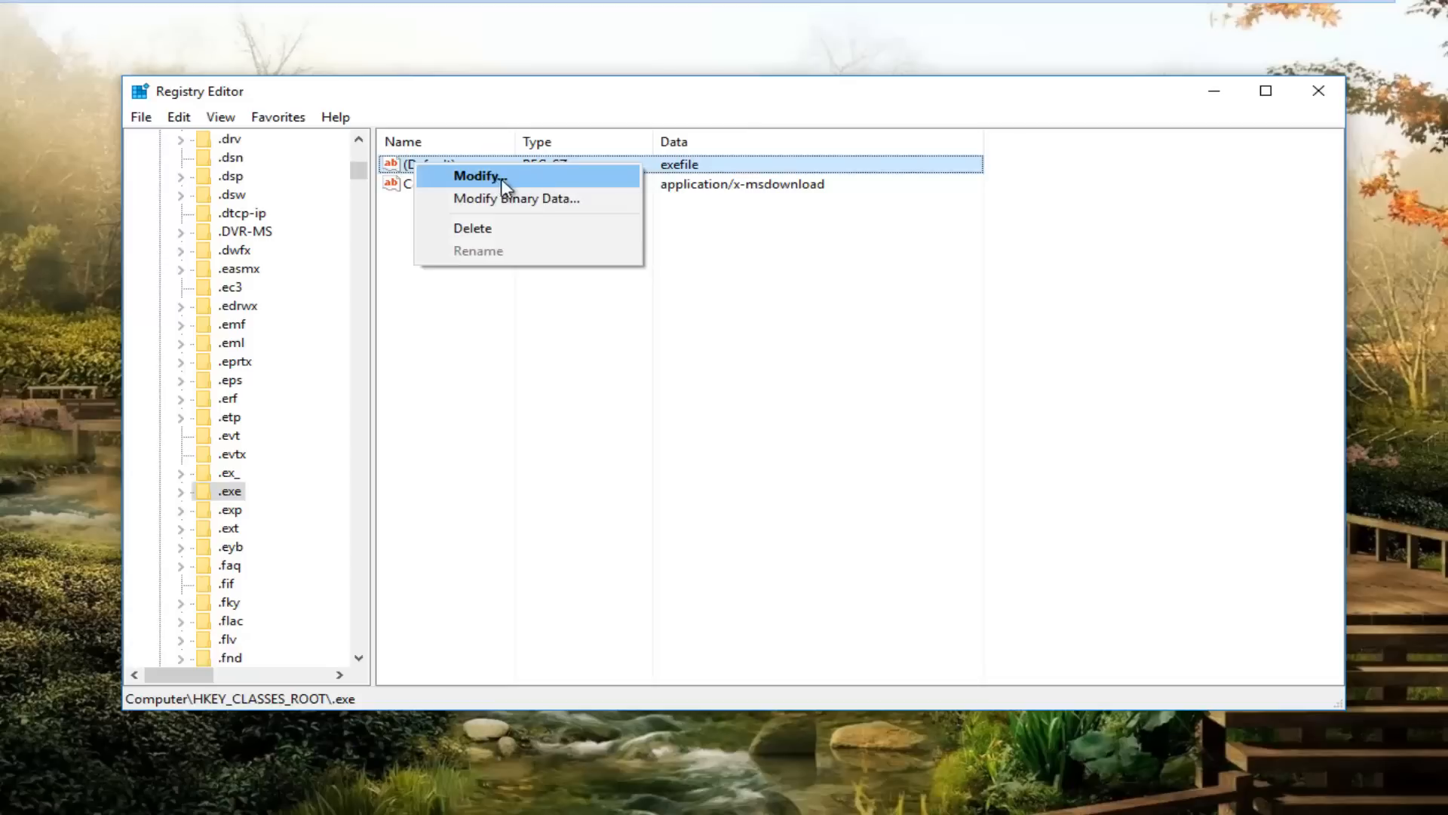
left_click(479, 176)
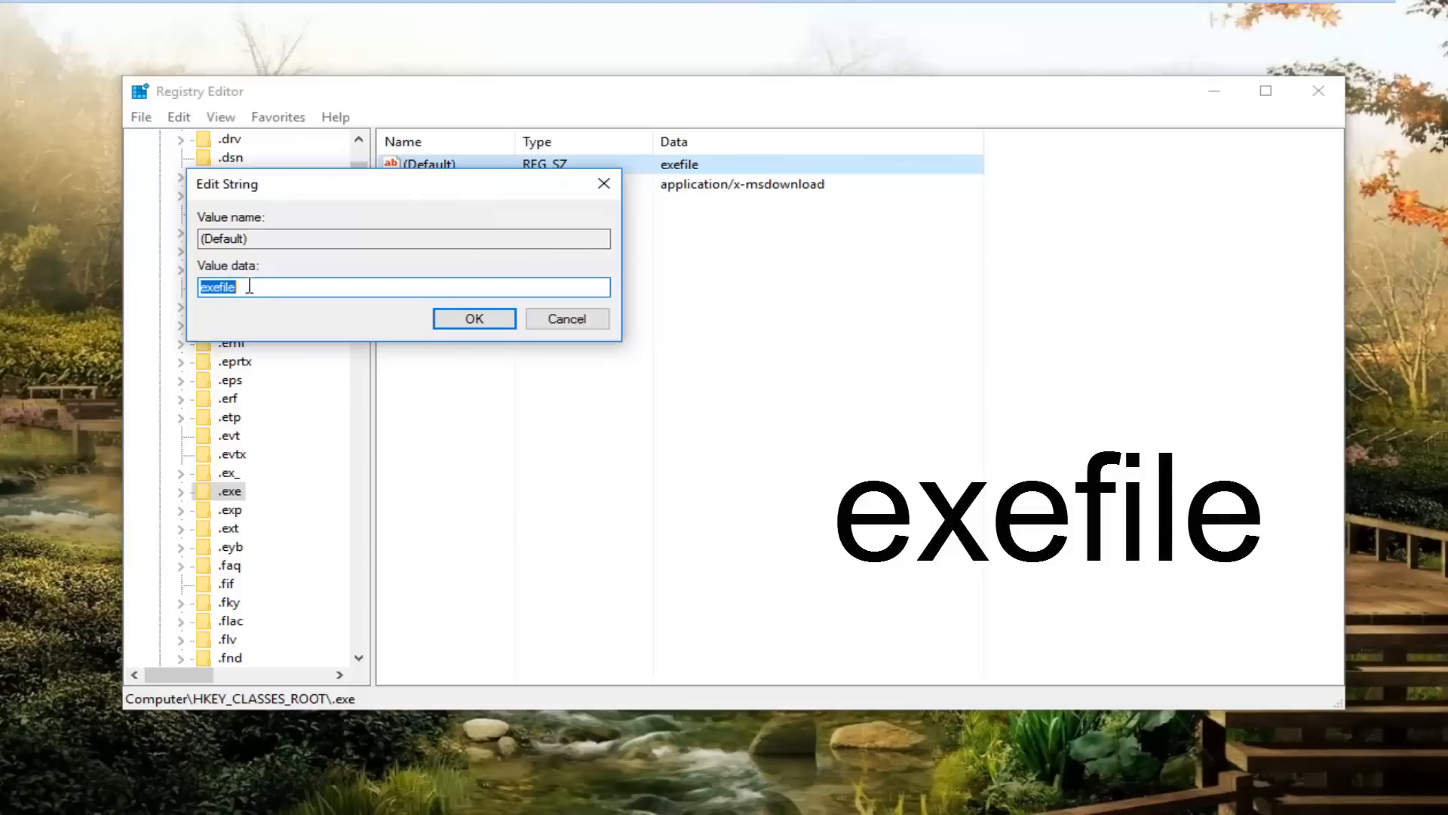
left_click(217, 286)
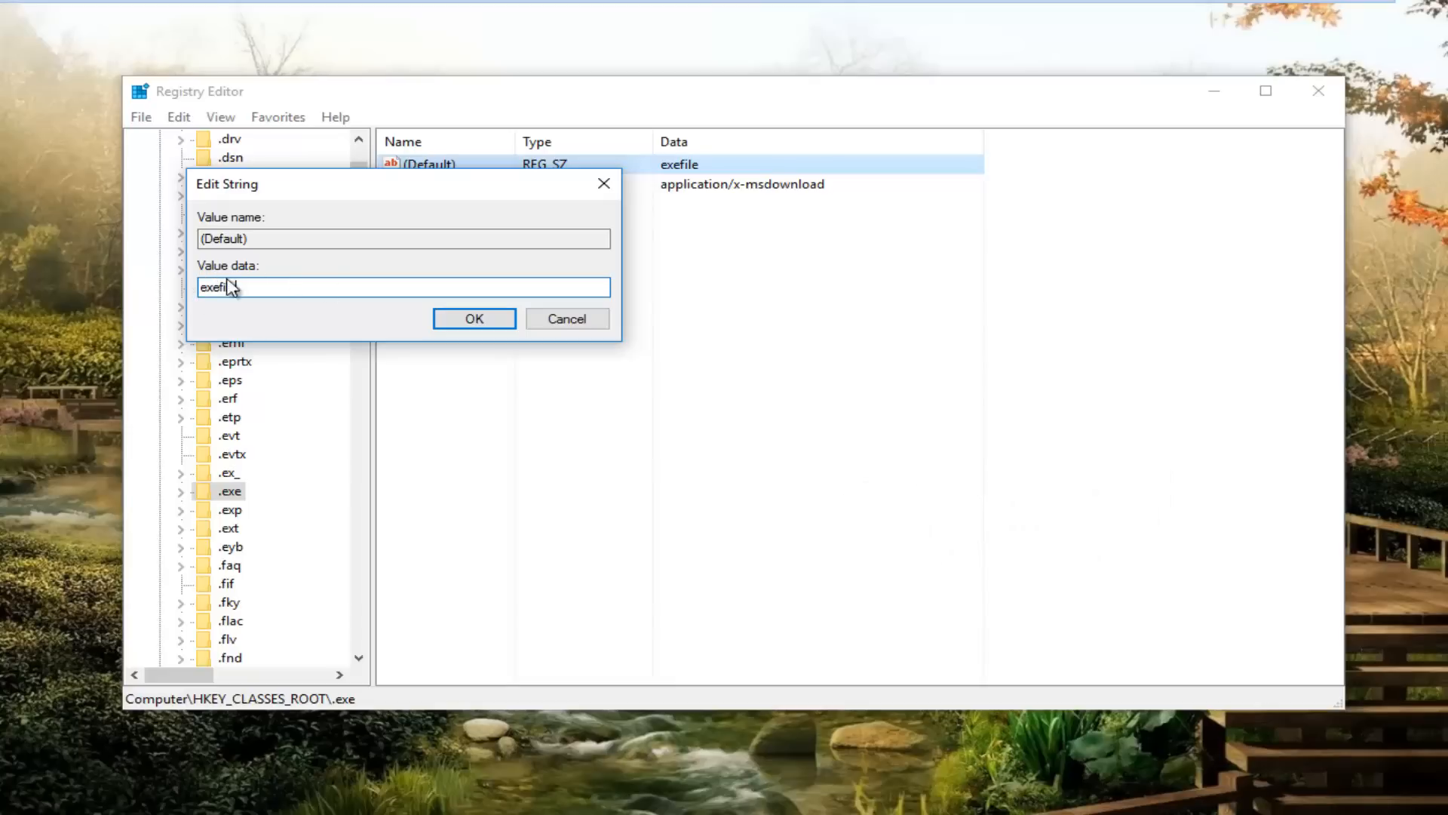
left_click(474, 319)
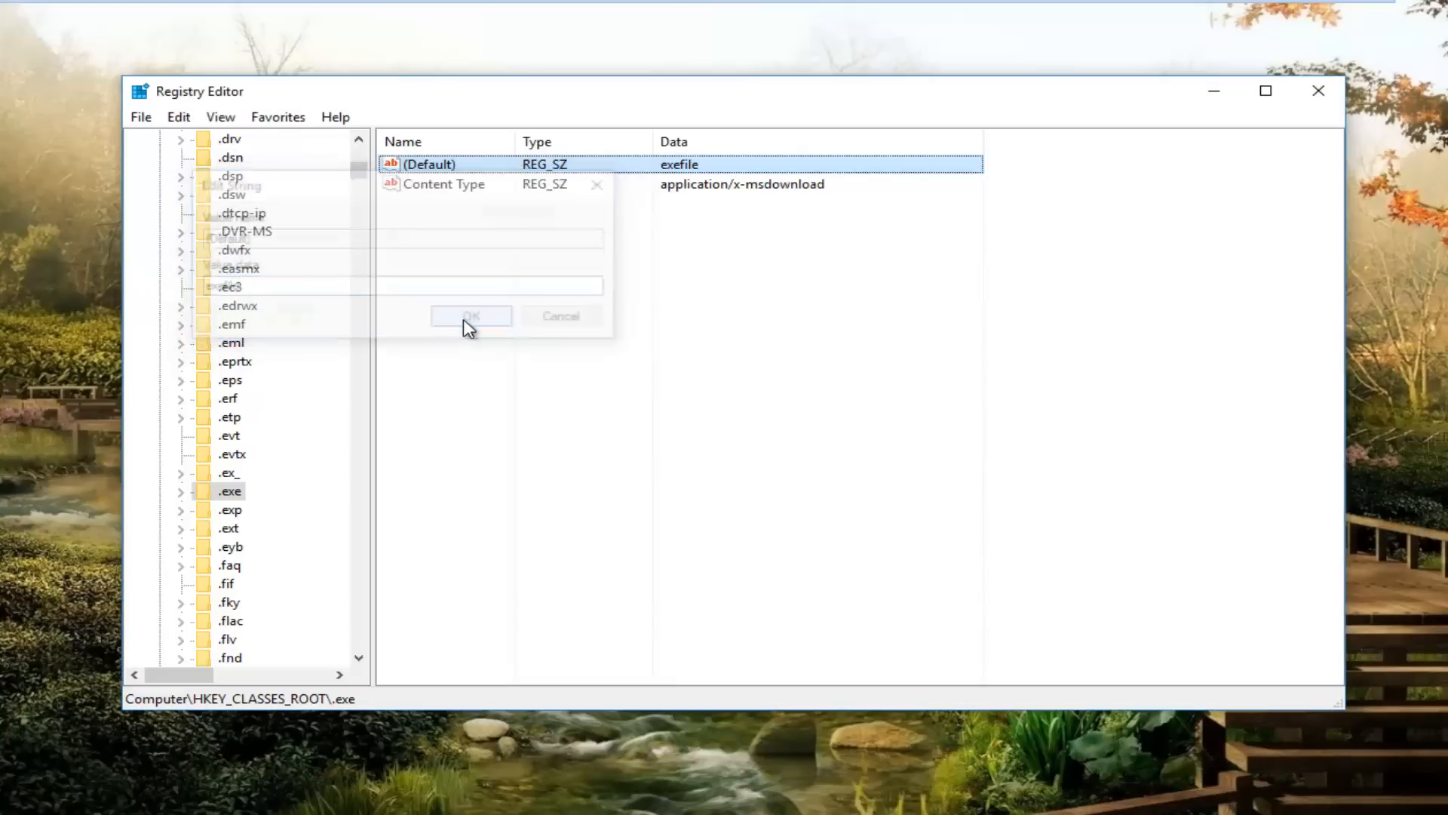
left_click(471, 316)
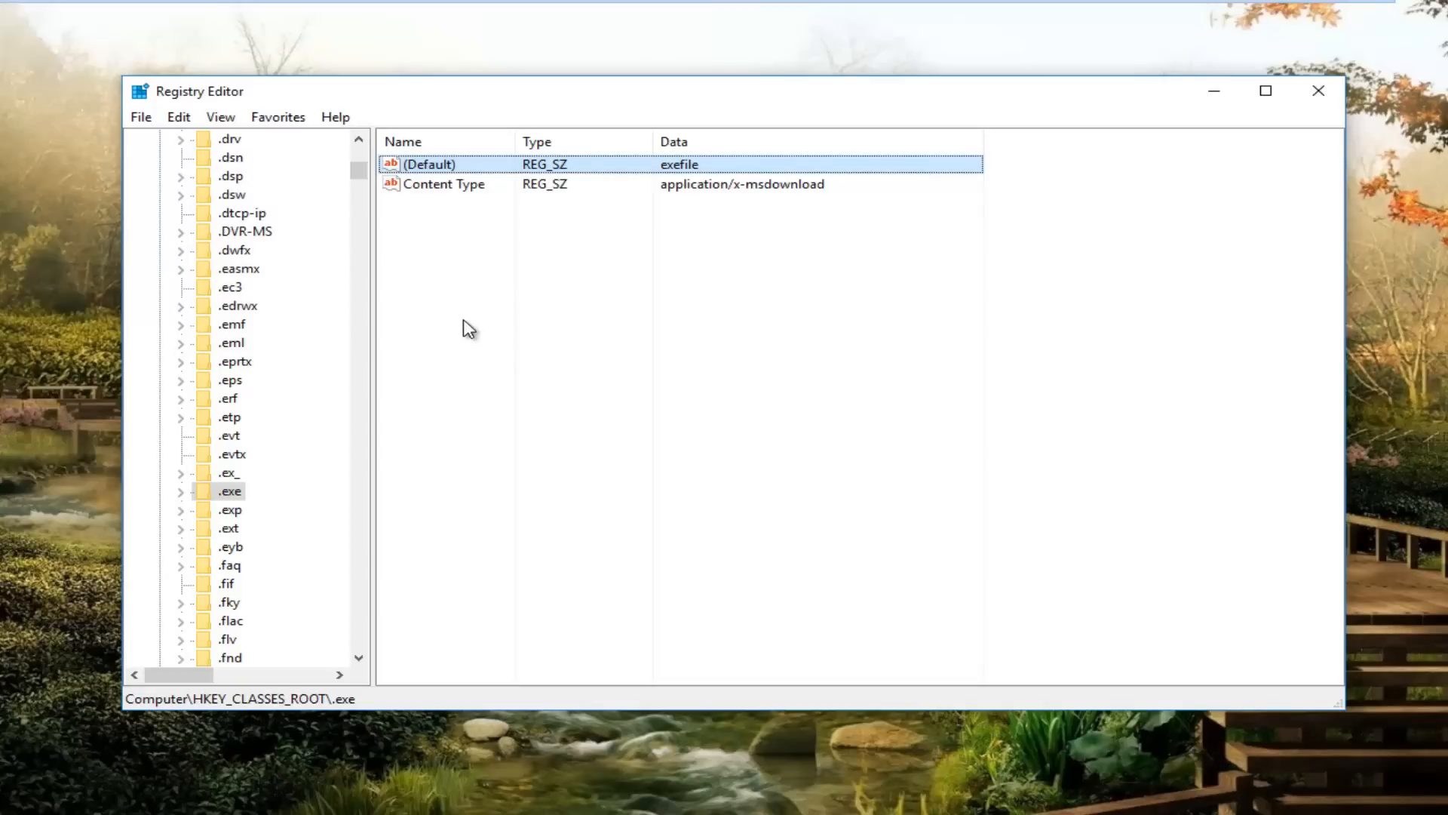
mouse_move(437, 298)
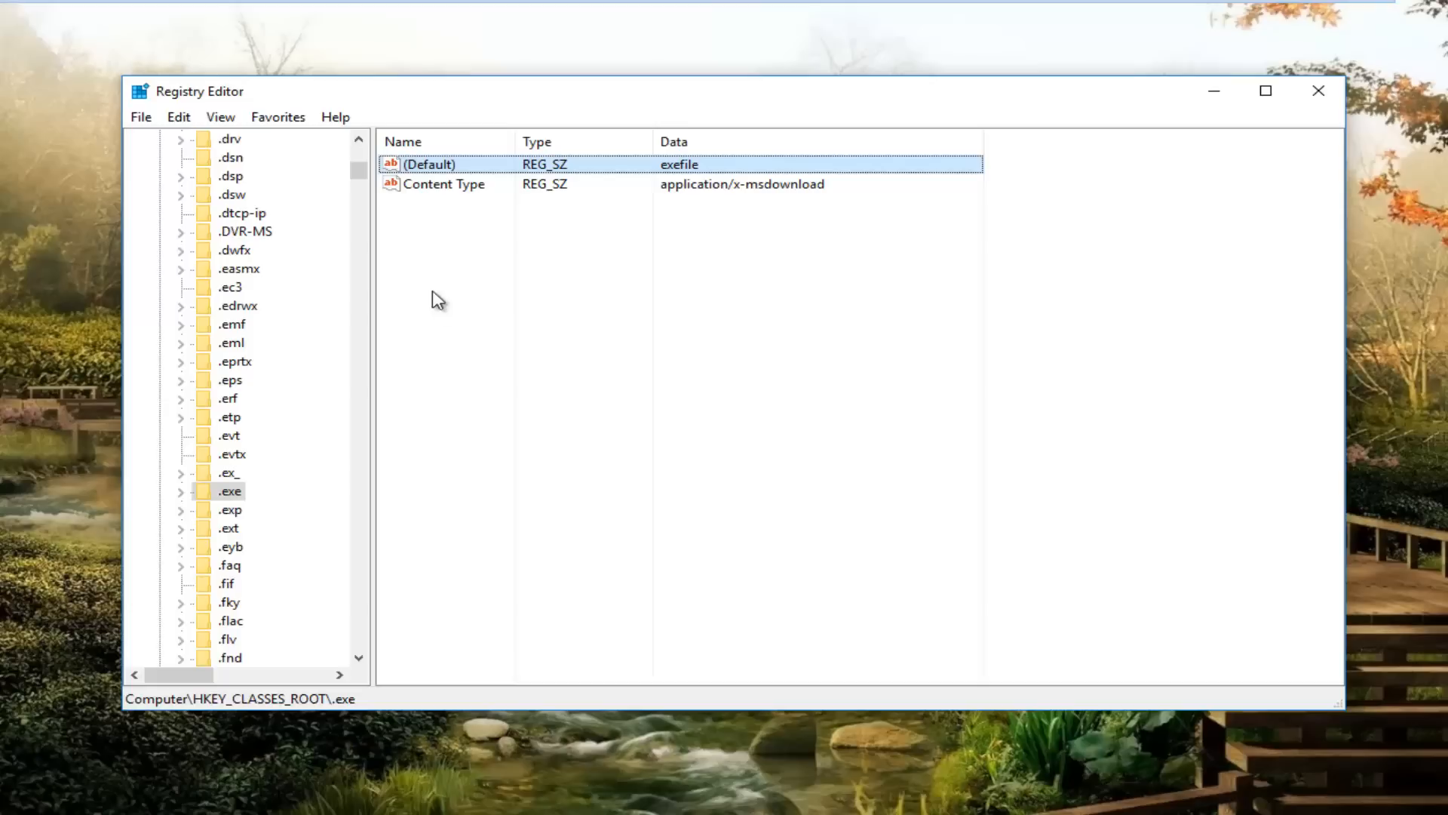
mouse_move(399, 236)
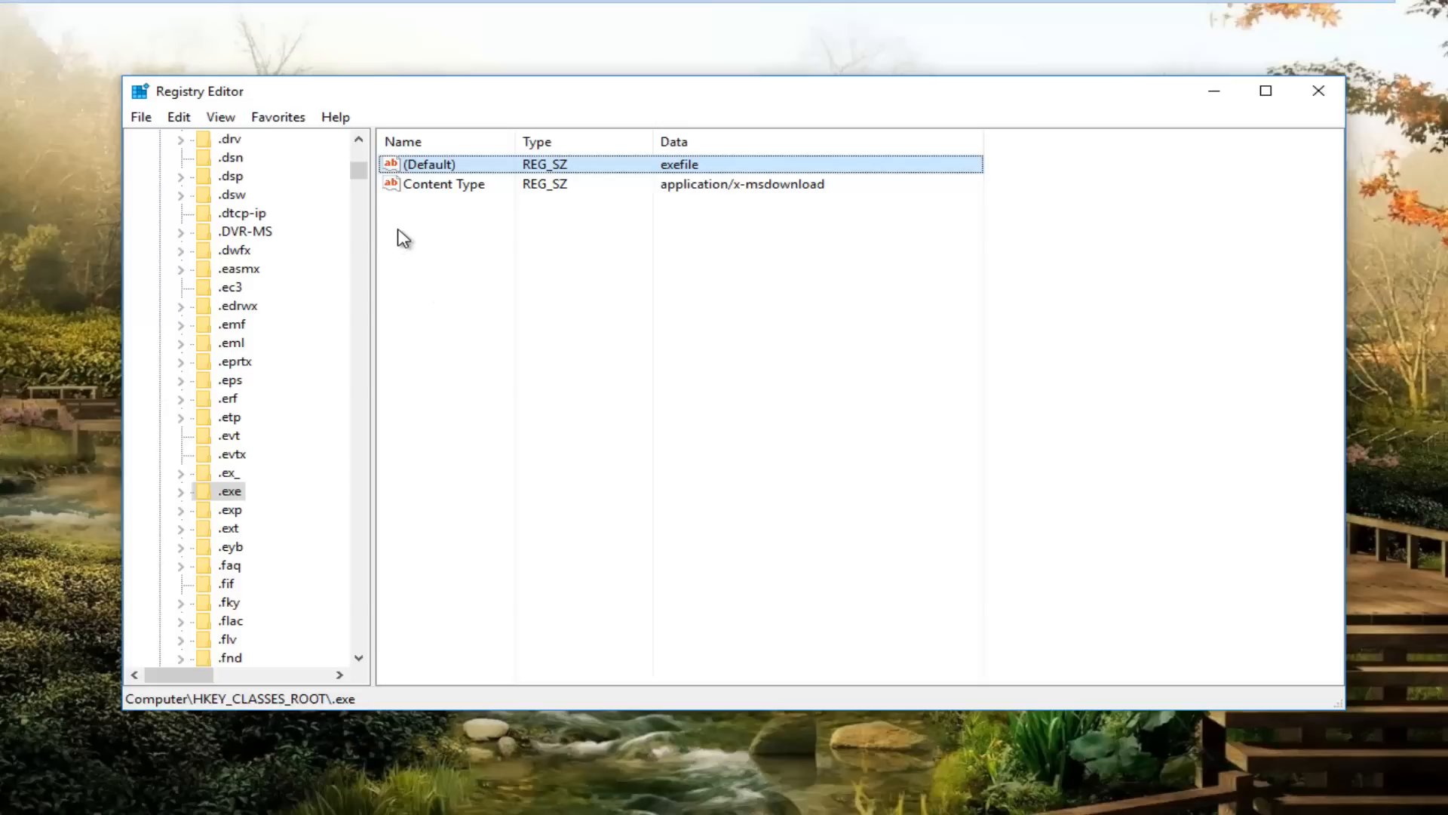
Step: Scroll down and open the HKEY_CLASSES_ROOT\exefile key
scroll("down", 3)
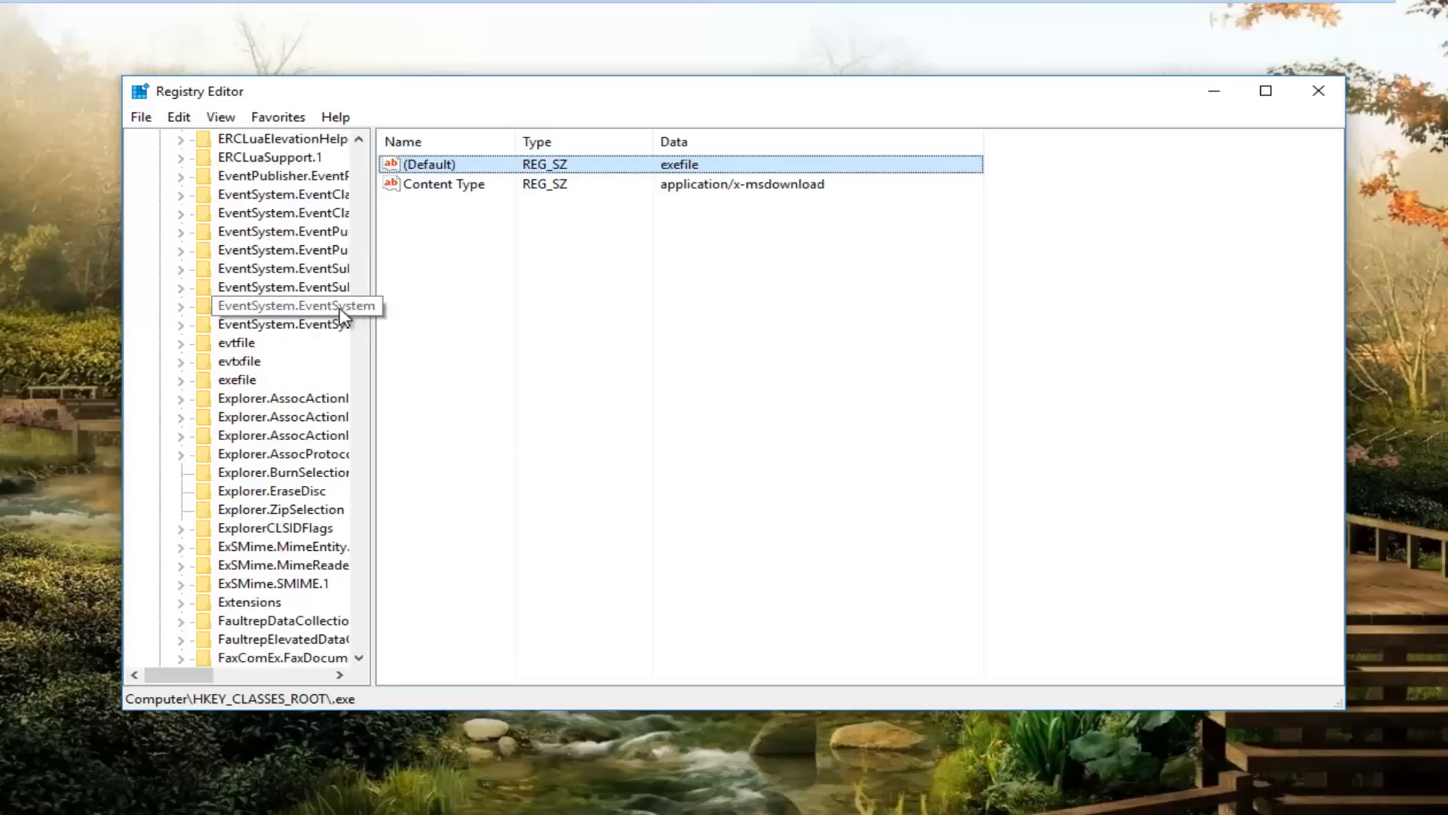
left_click(237, 379)
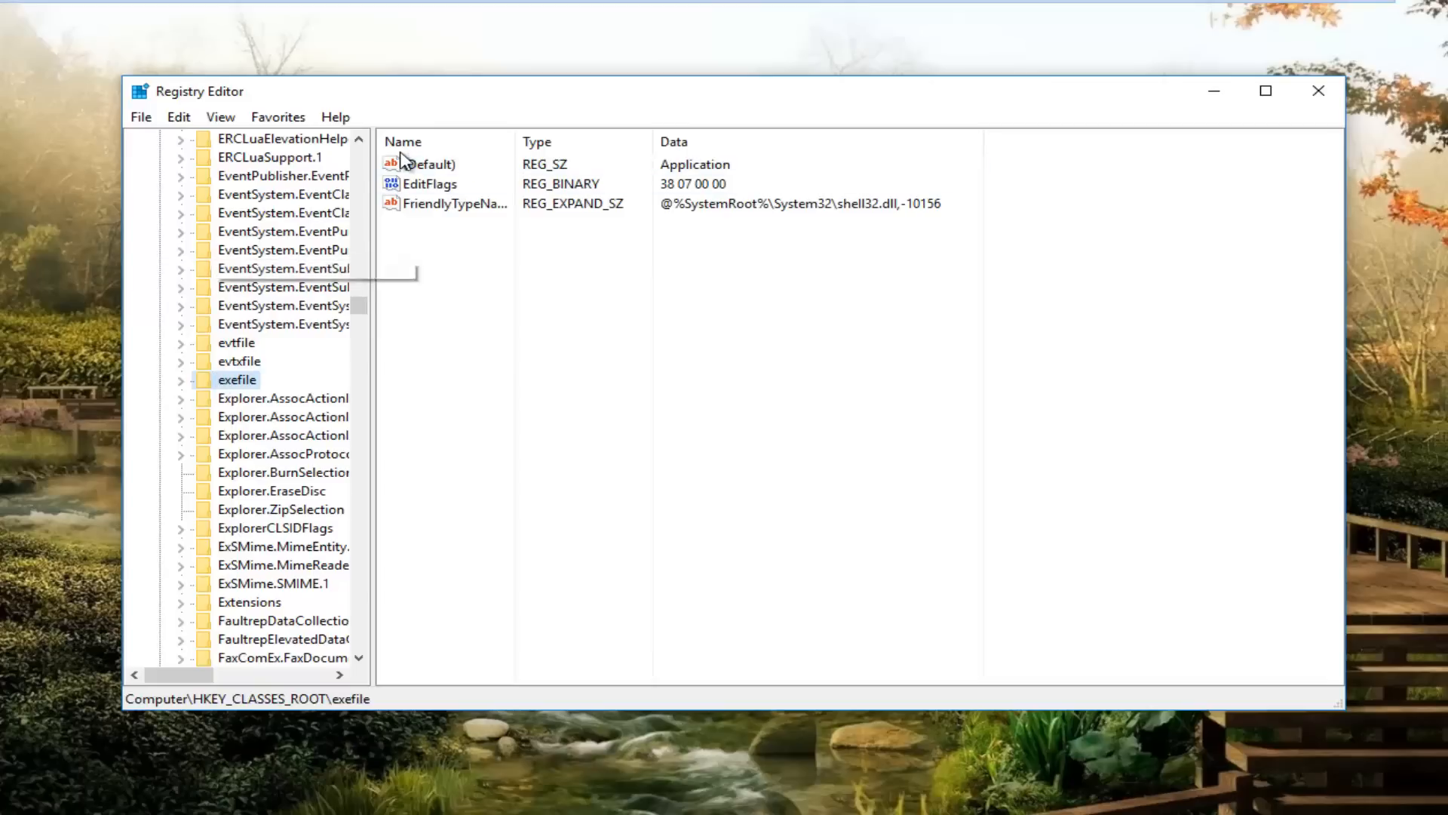
Step: Select exefile's (Default) value and bring up its Modify/Delete context menu
left_click(429, 164)
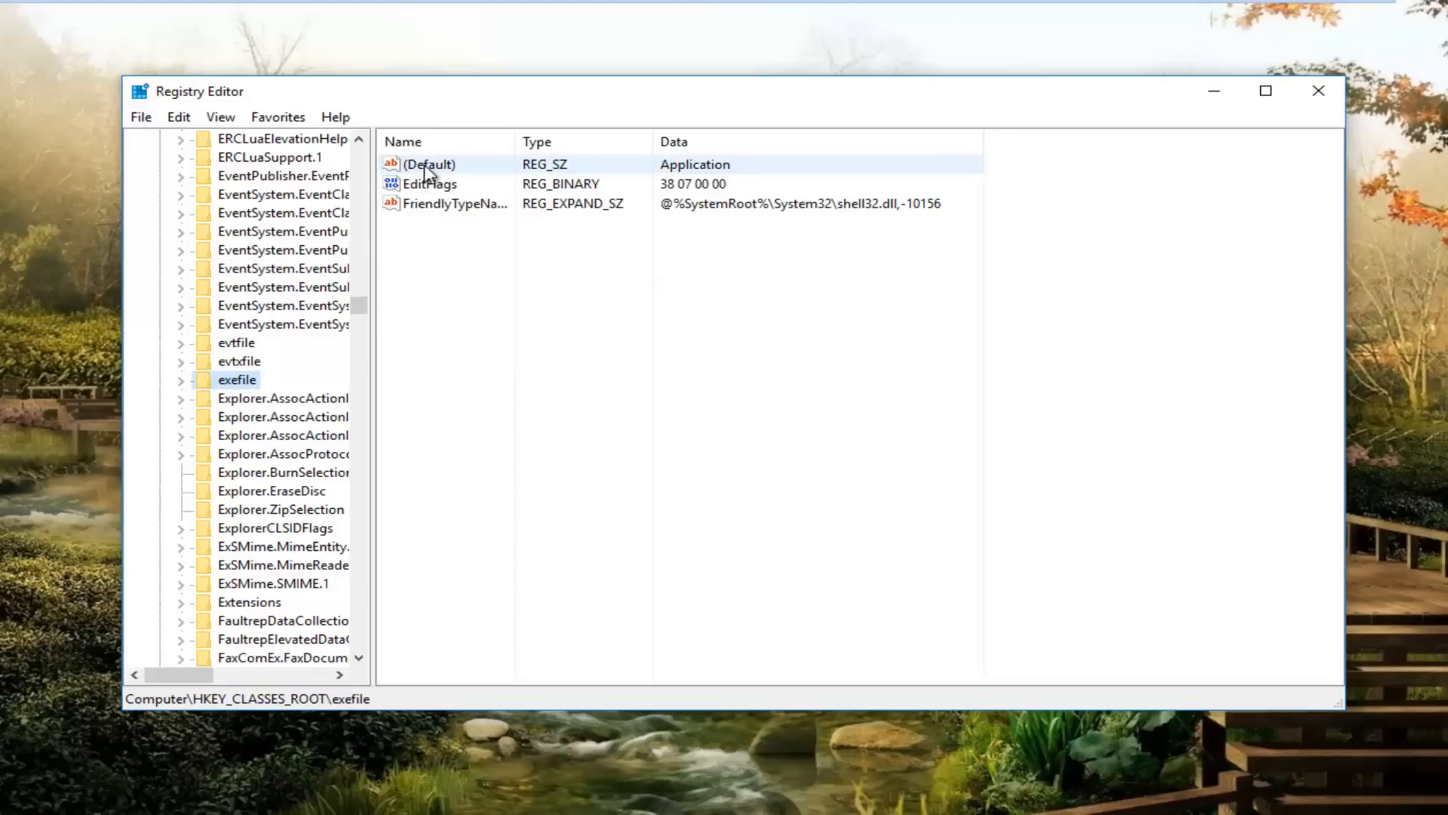
right_click(428, 164)
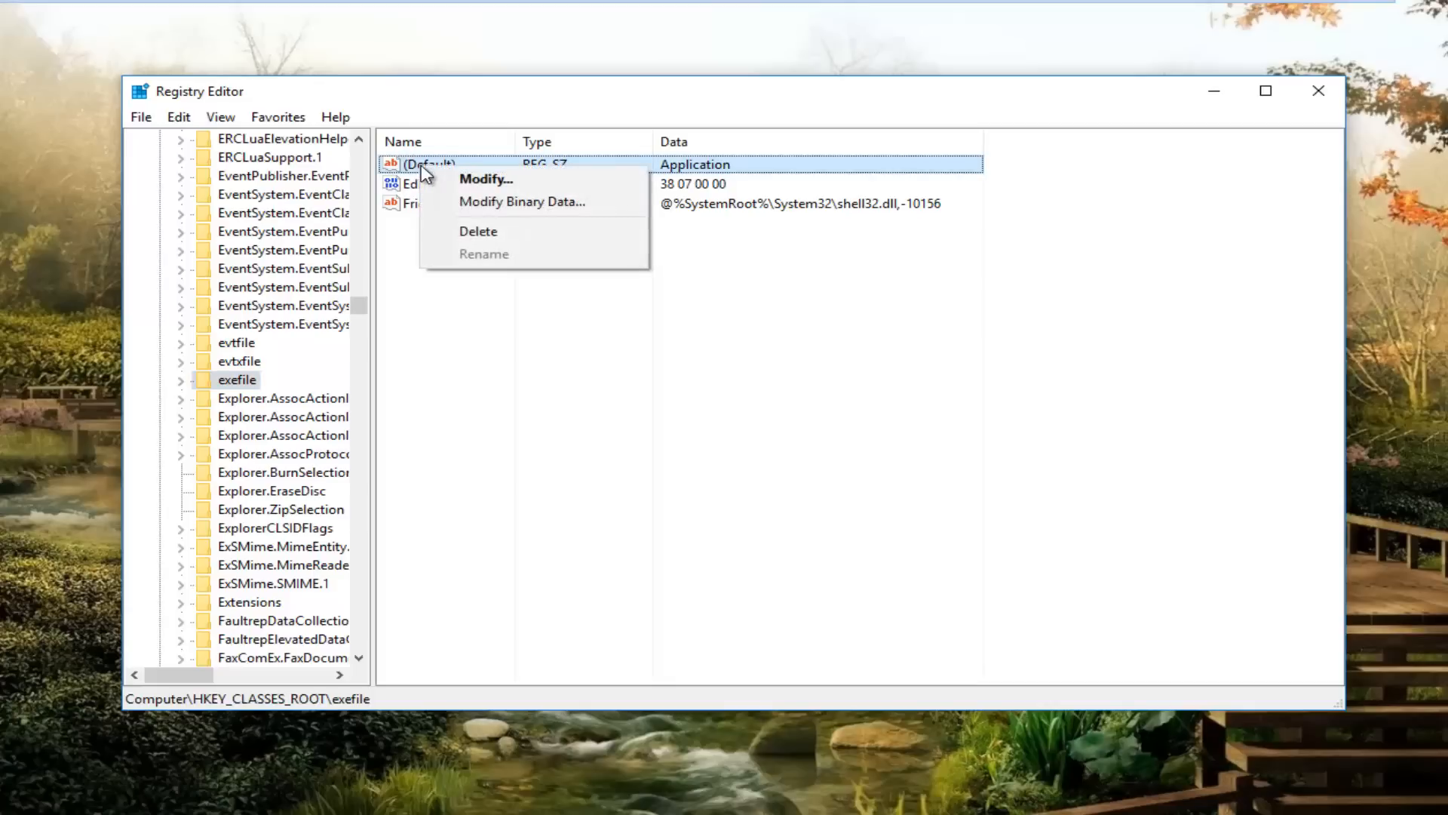
mouse_move(460, 185)
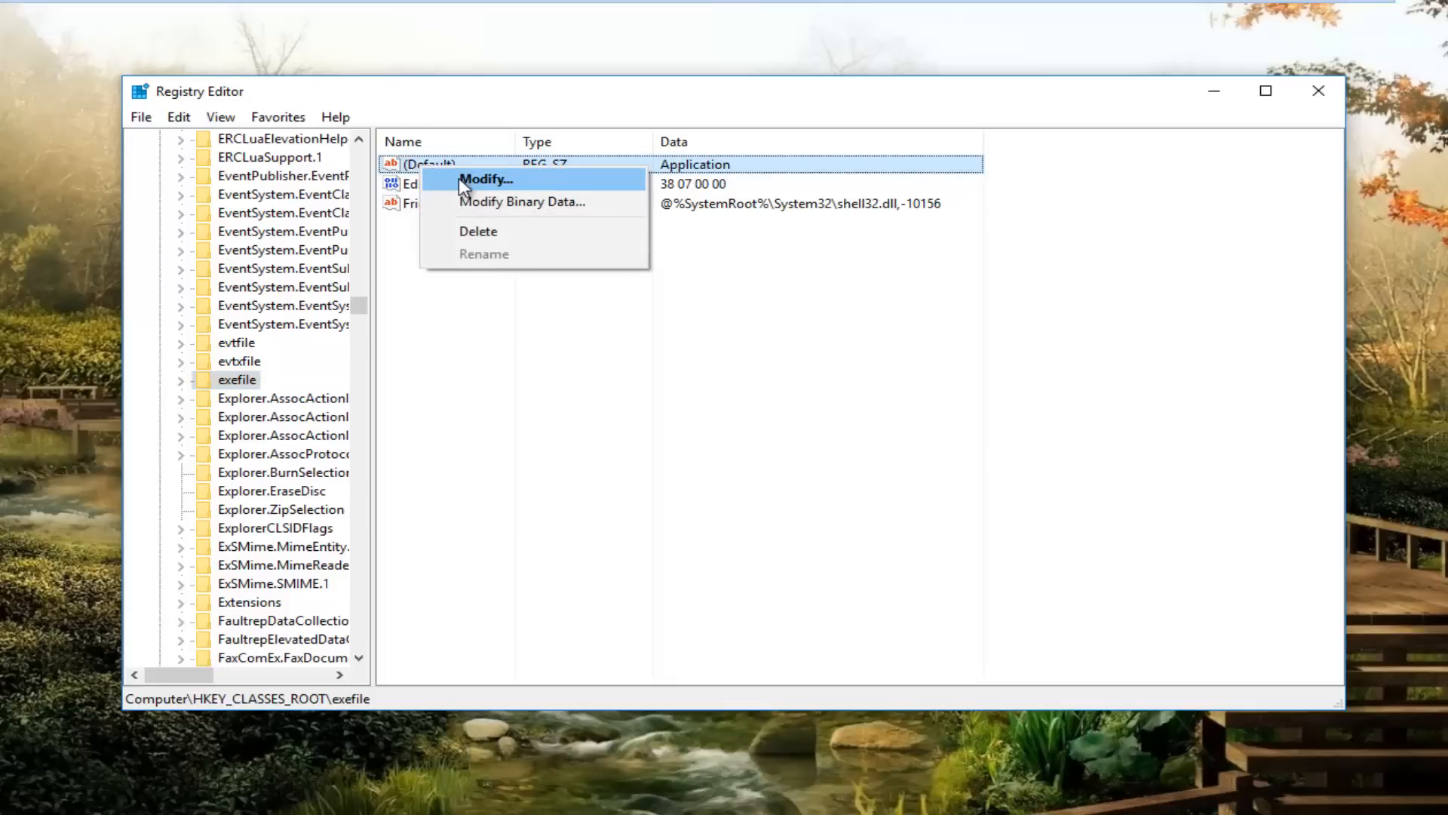
Step: Replace exefile's default data Application with "%1"%* and confirm
left_click(487, 181)
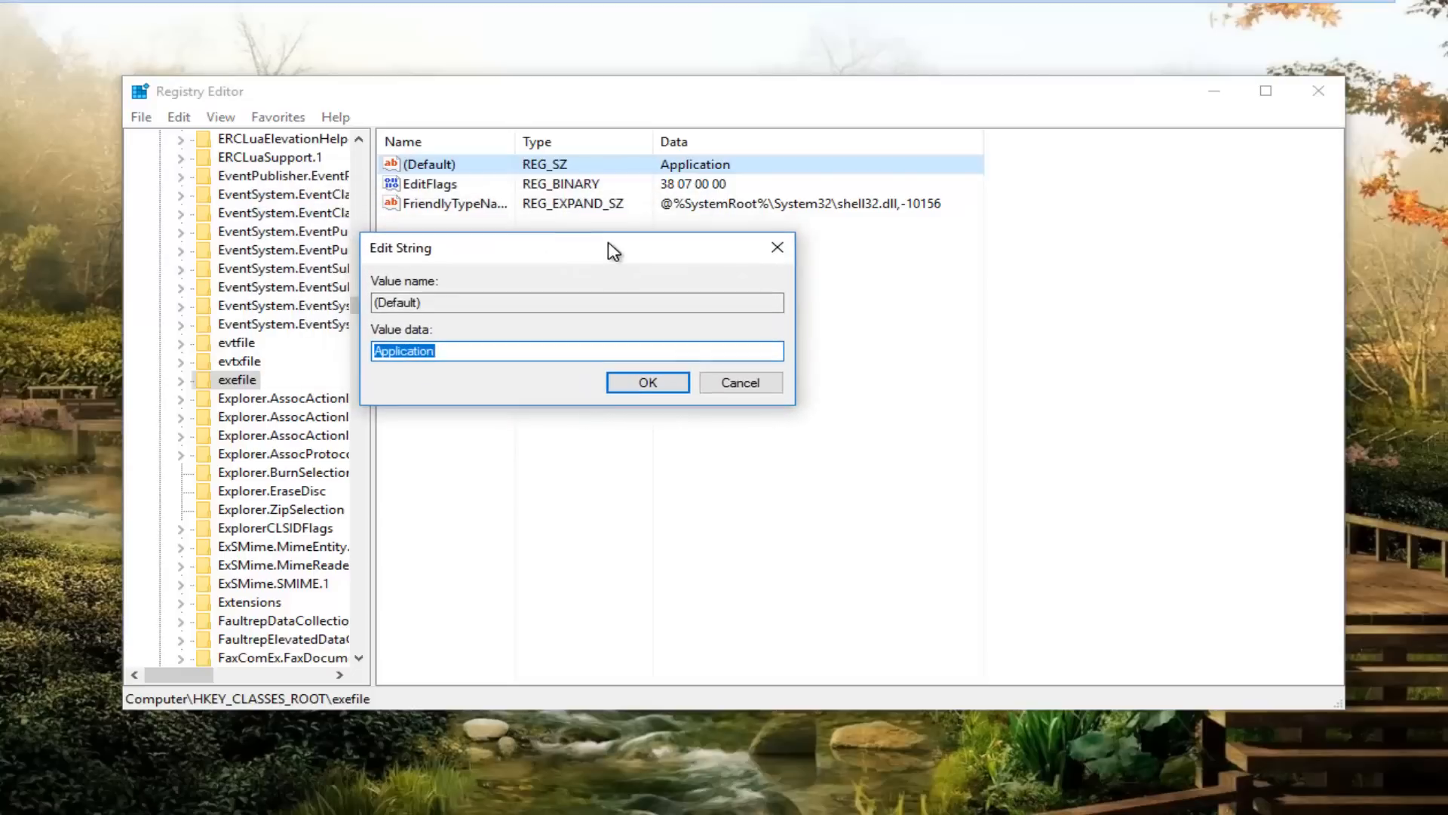
key("Delete")
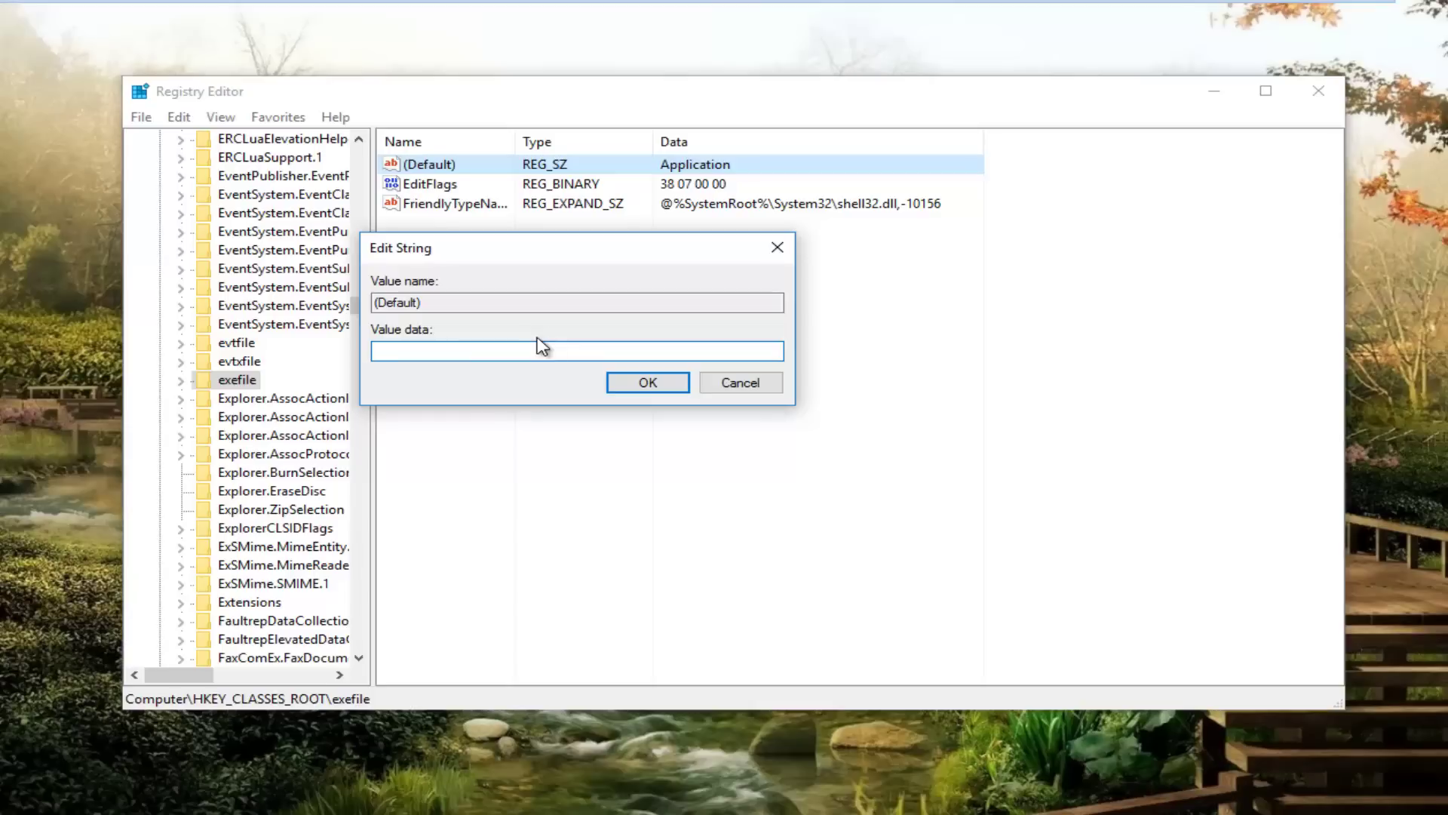
left_click(576, 351)
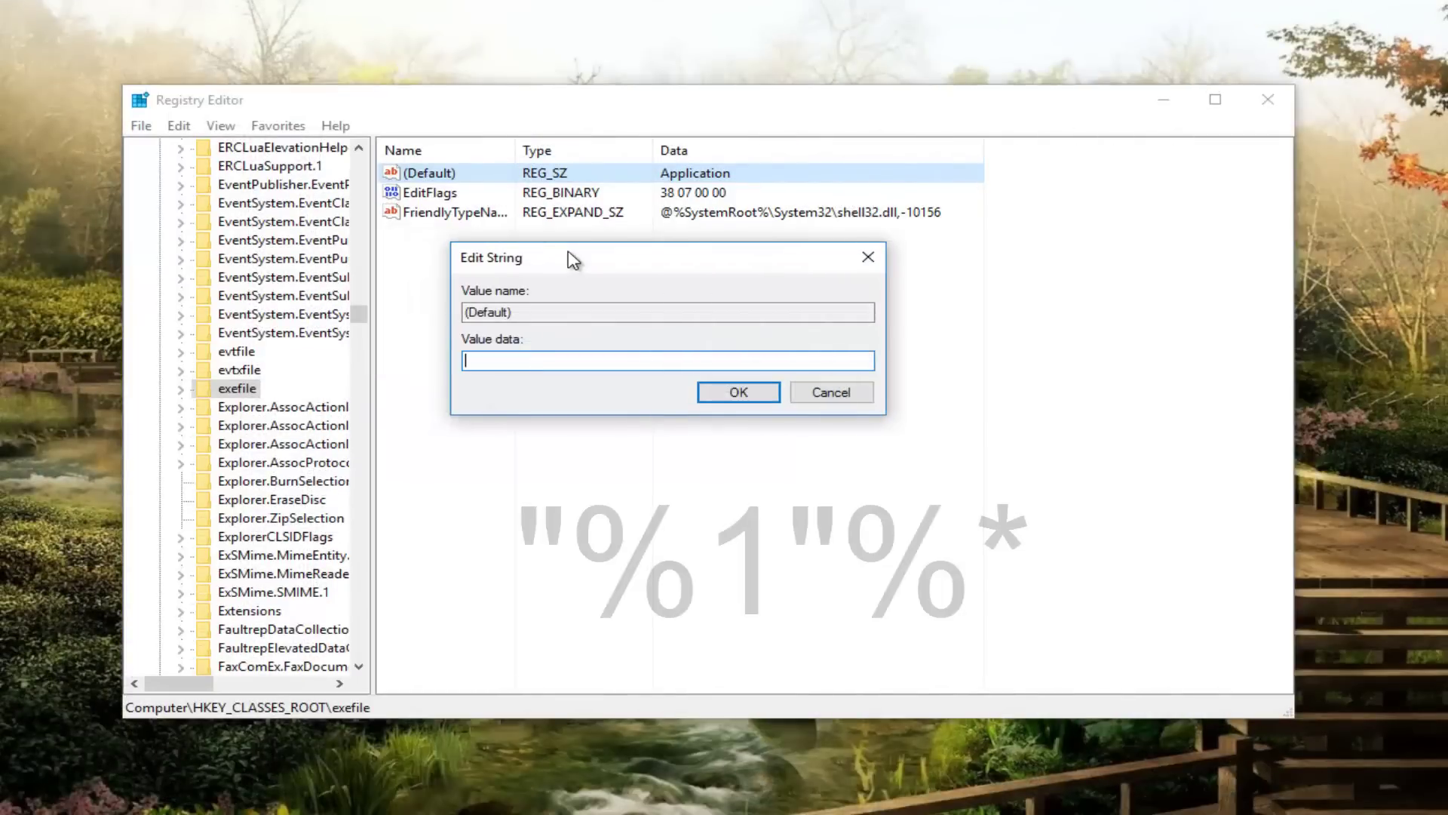
type("\"")
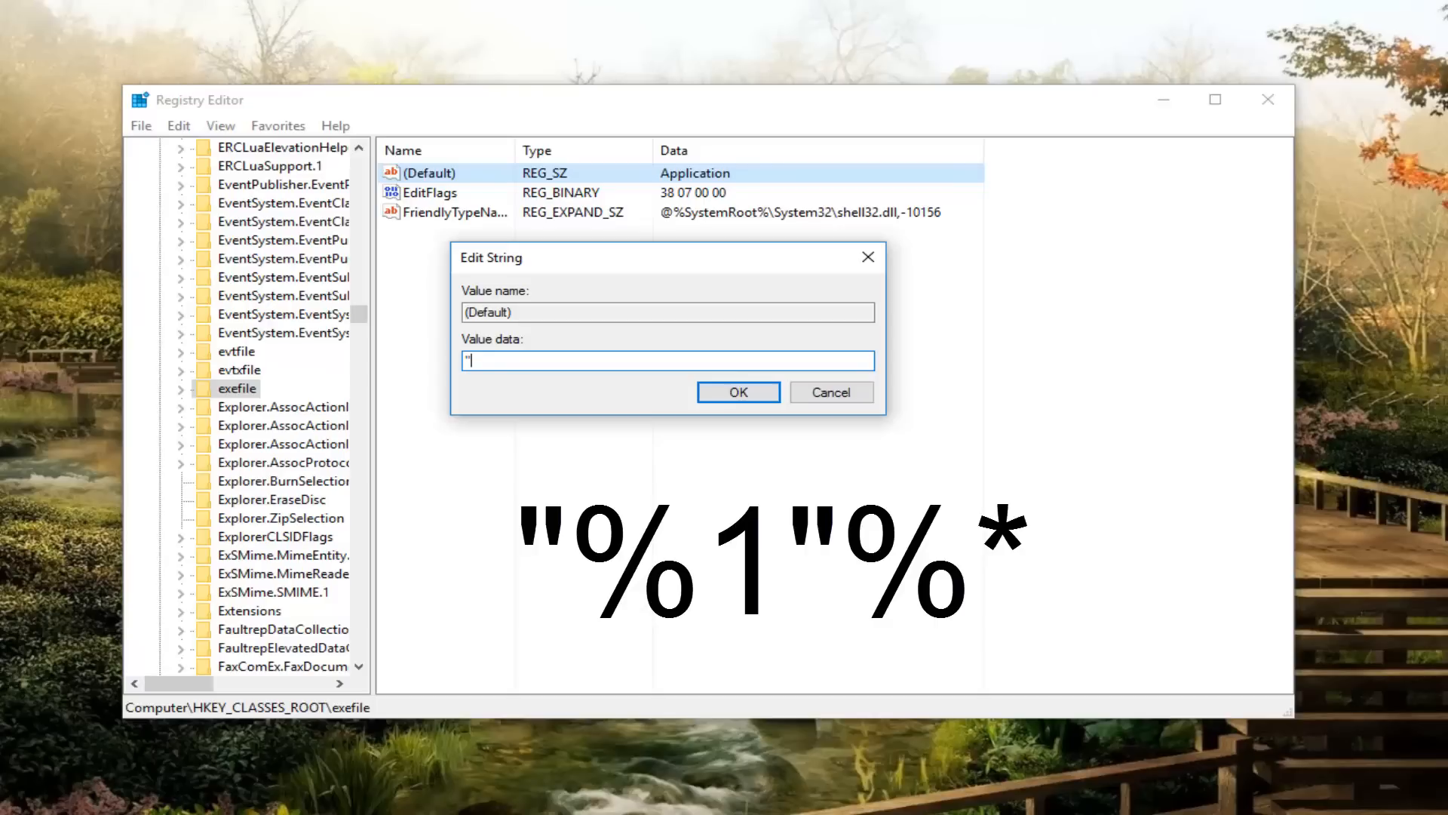
type("\"%*")
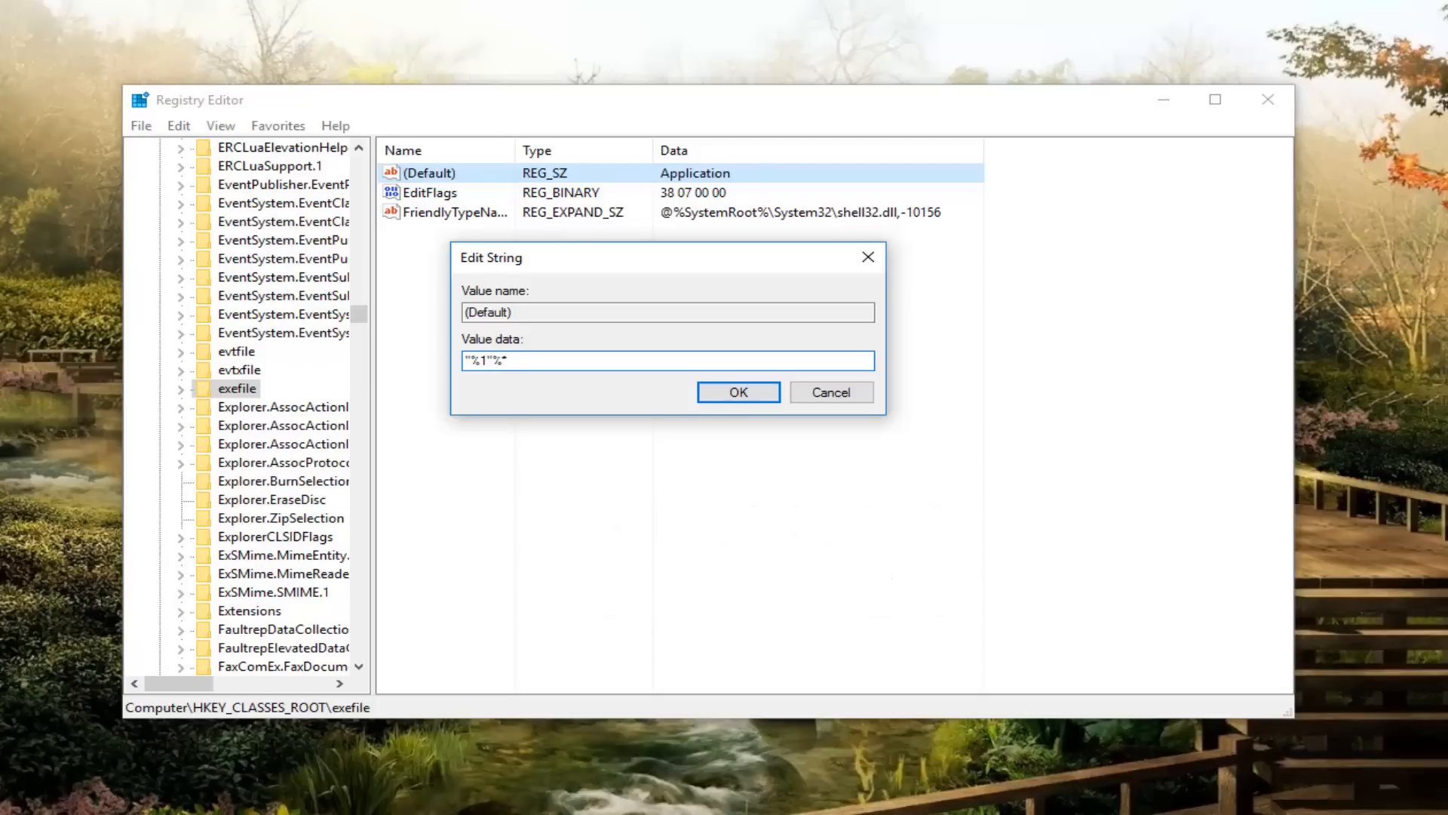
mouse_move(559, 264)
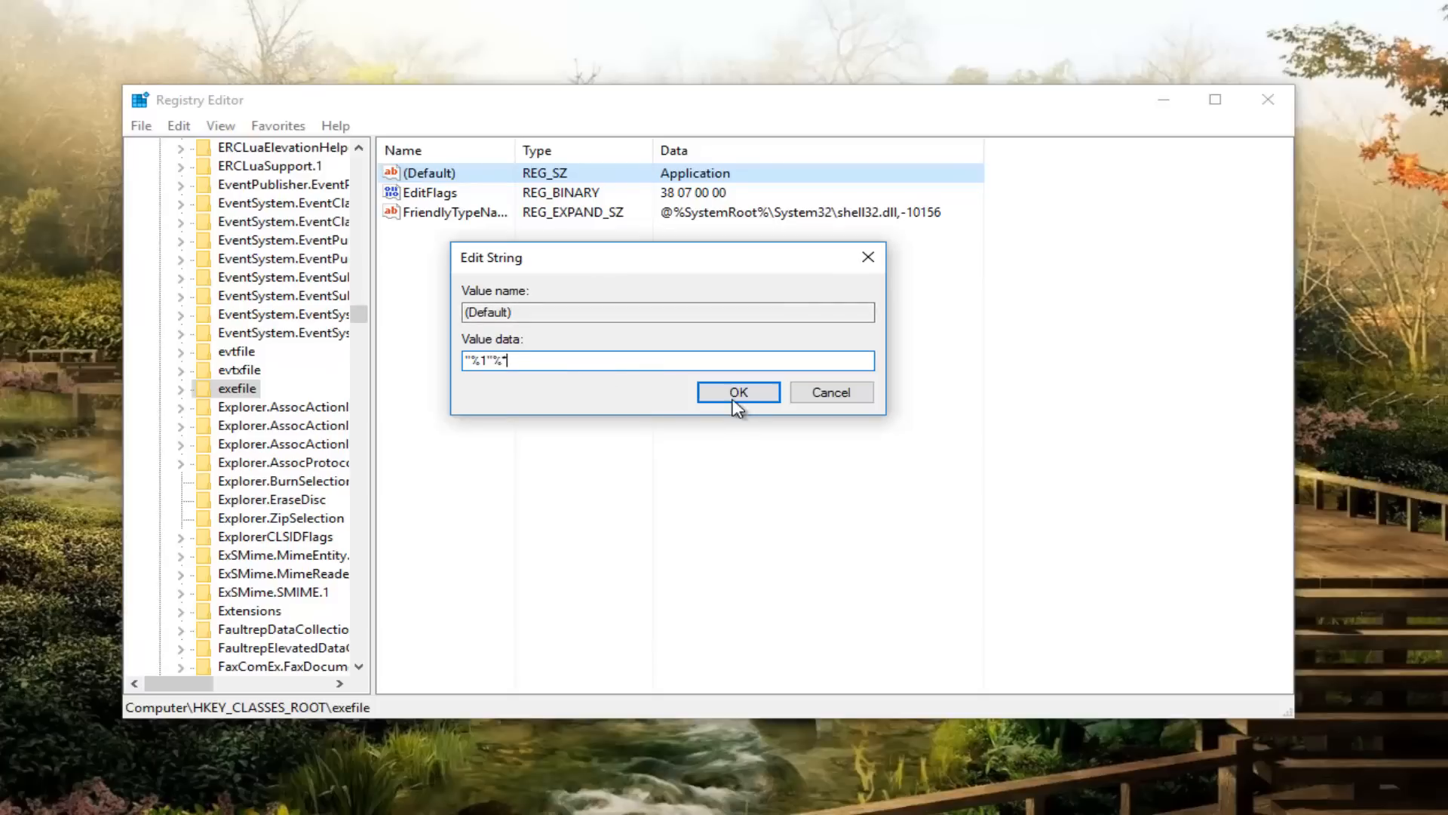
left_click(737, 392)
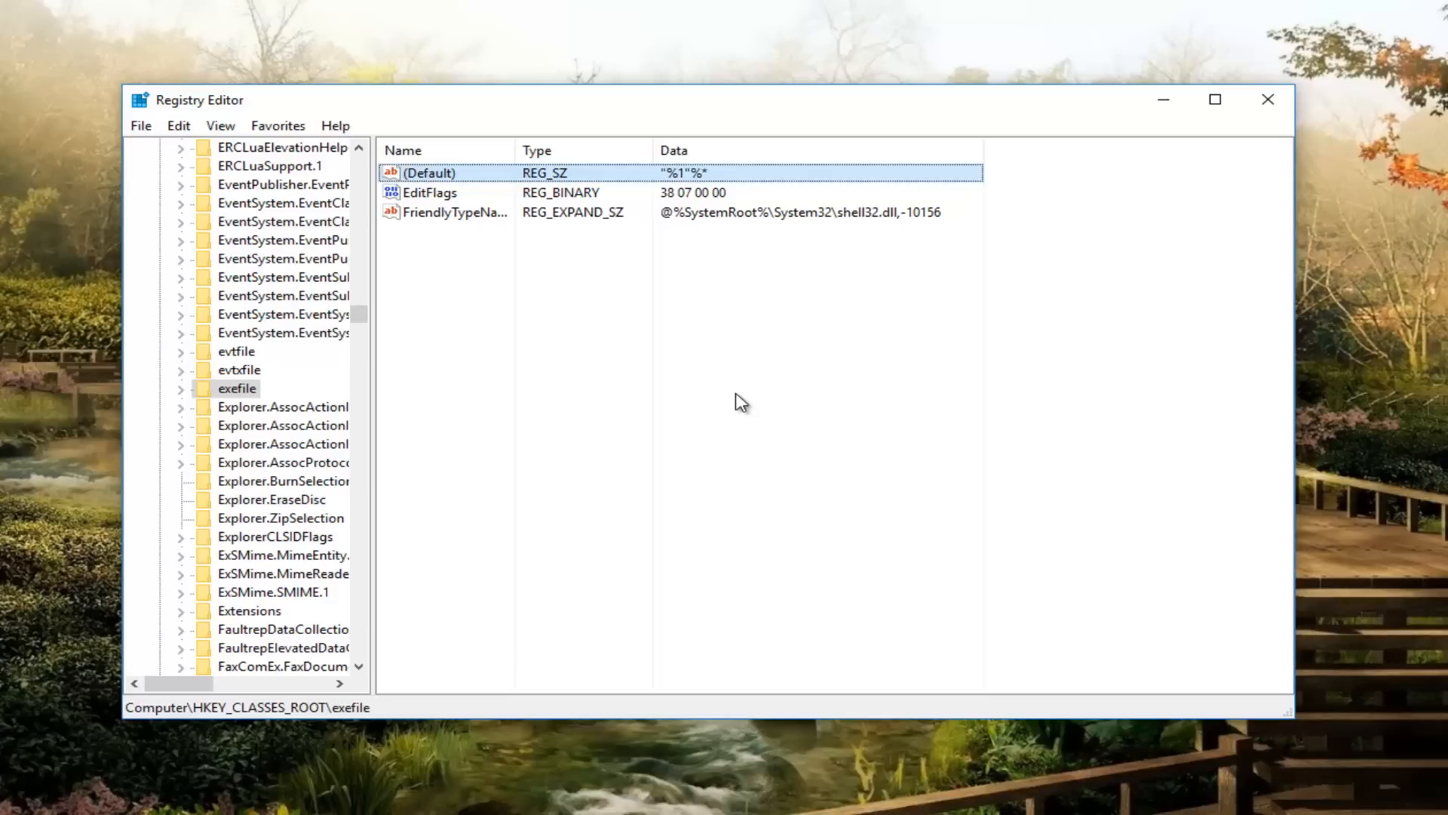
mouse_move(638, 358)
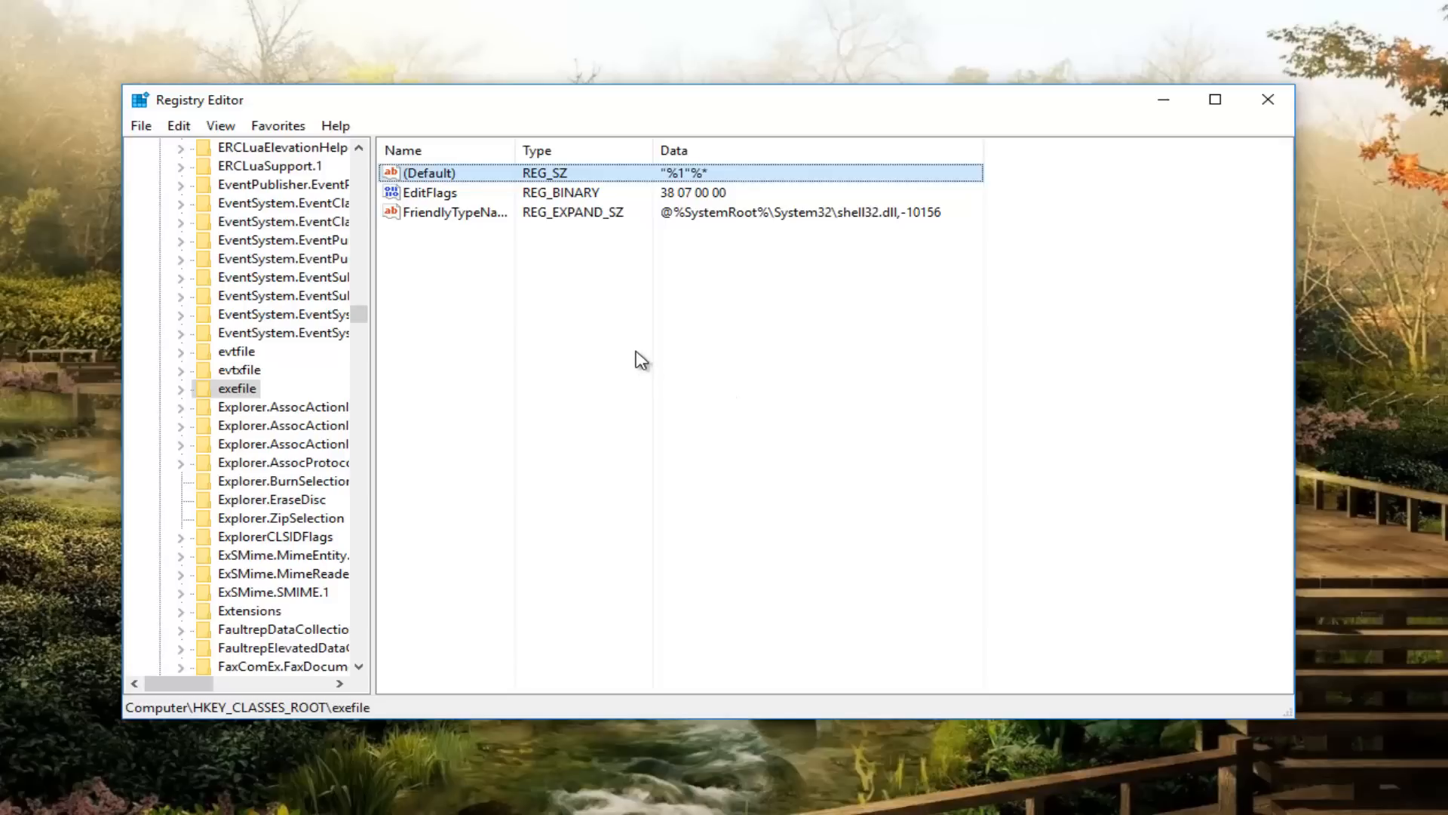
mouse_move(213, 400)
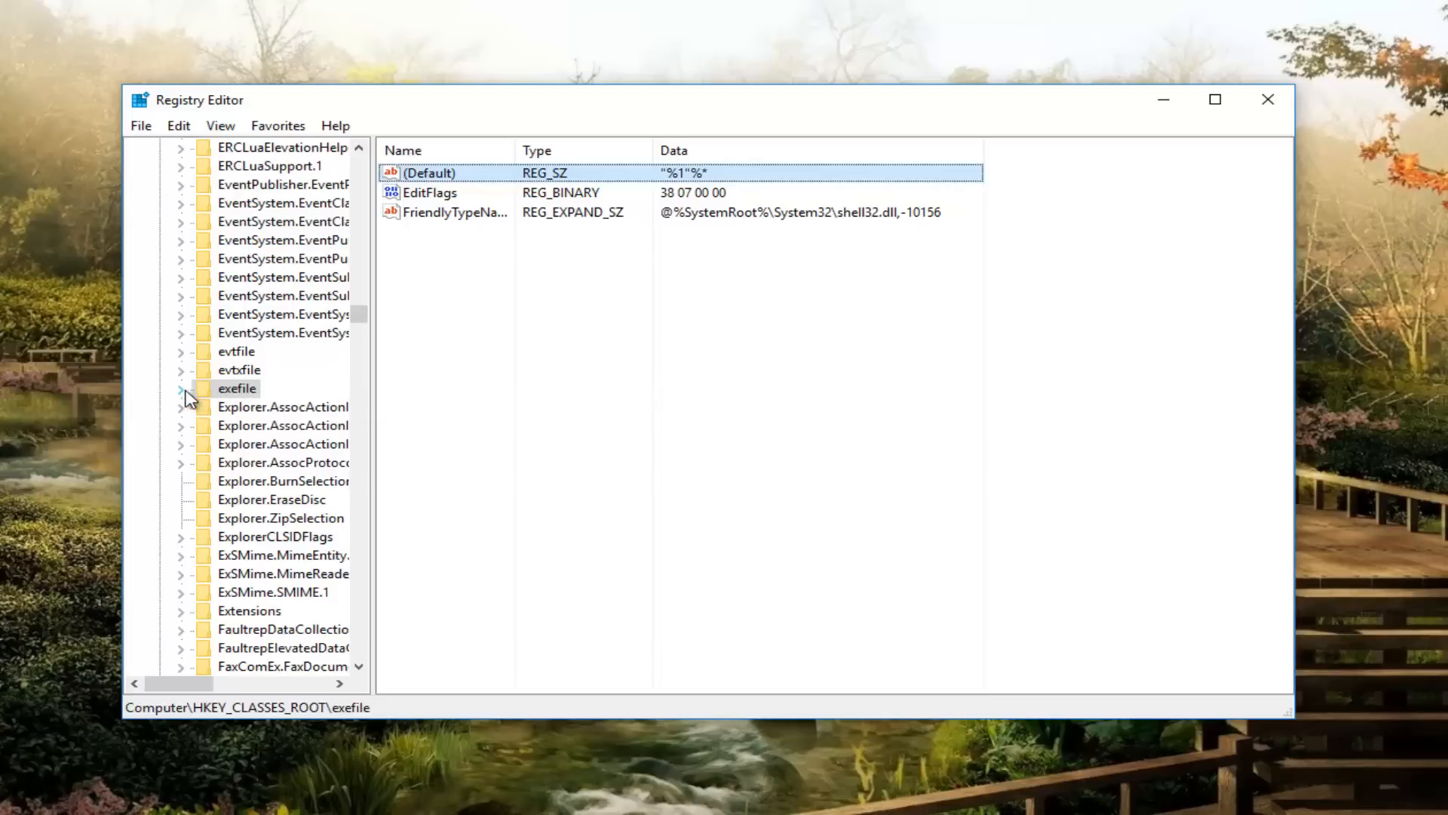
Step: Expand exefile and shell, then select the open key's (Default) value
left_click(181, 388)
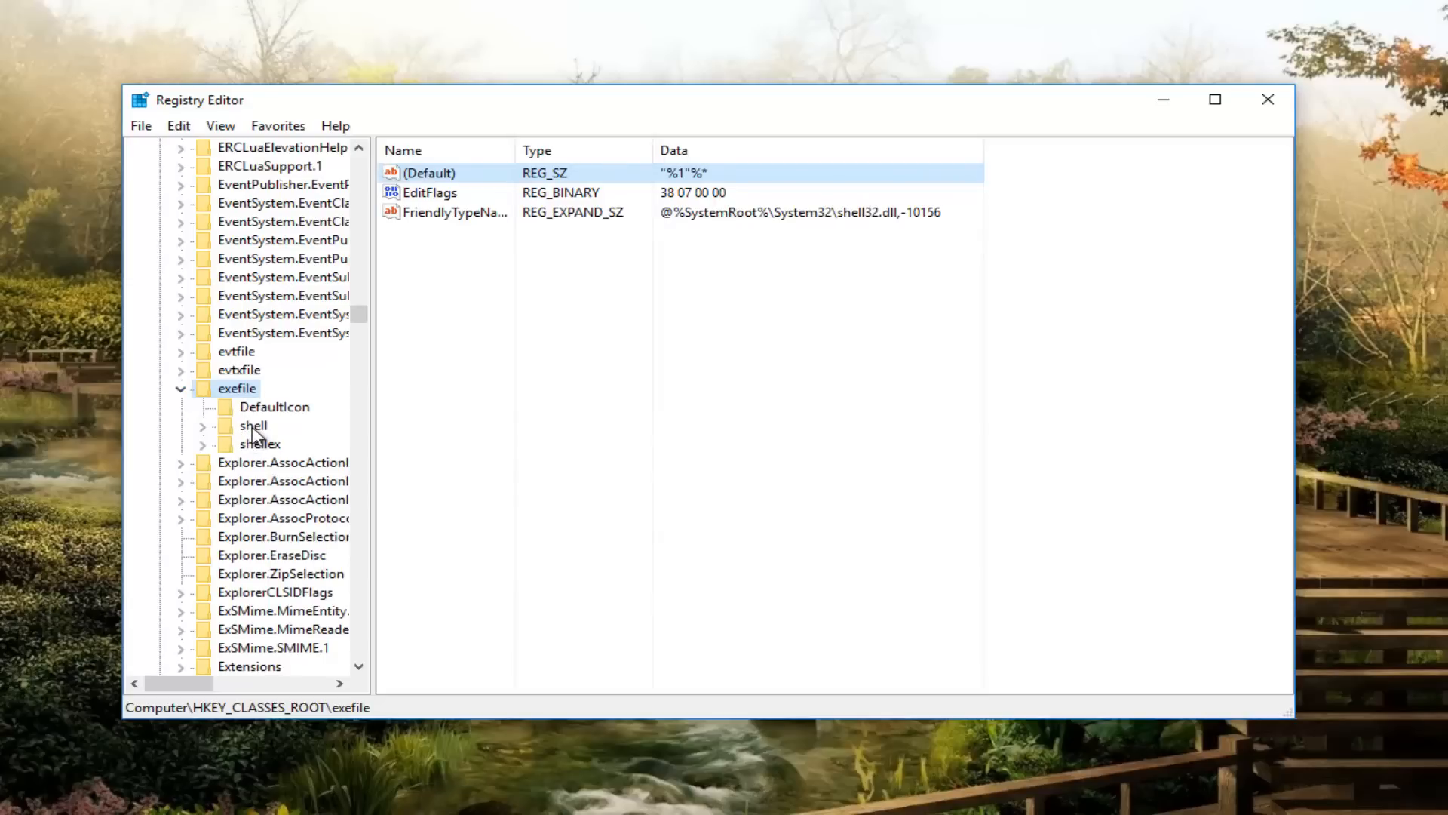
left_click(252, 425)
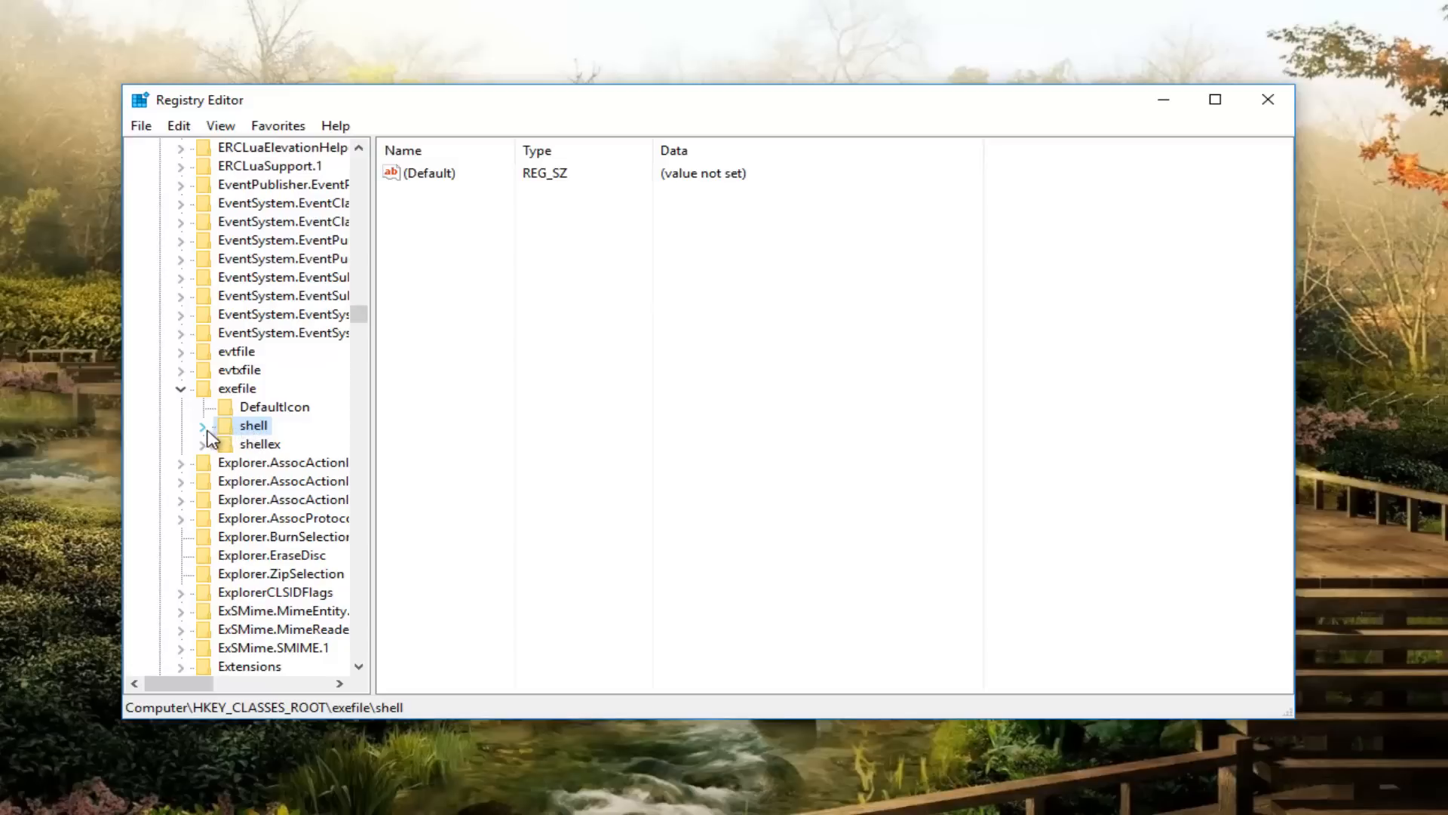
left_click(181, 425)
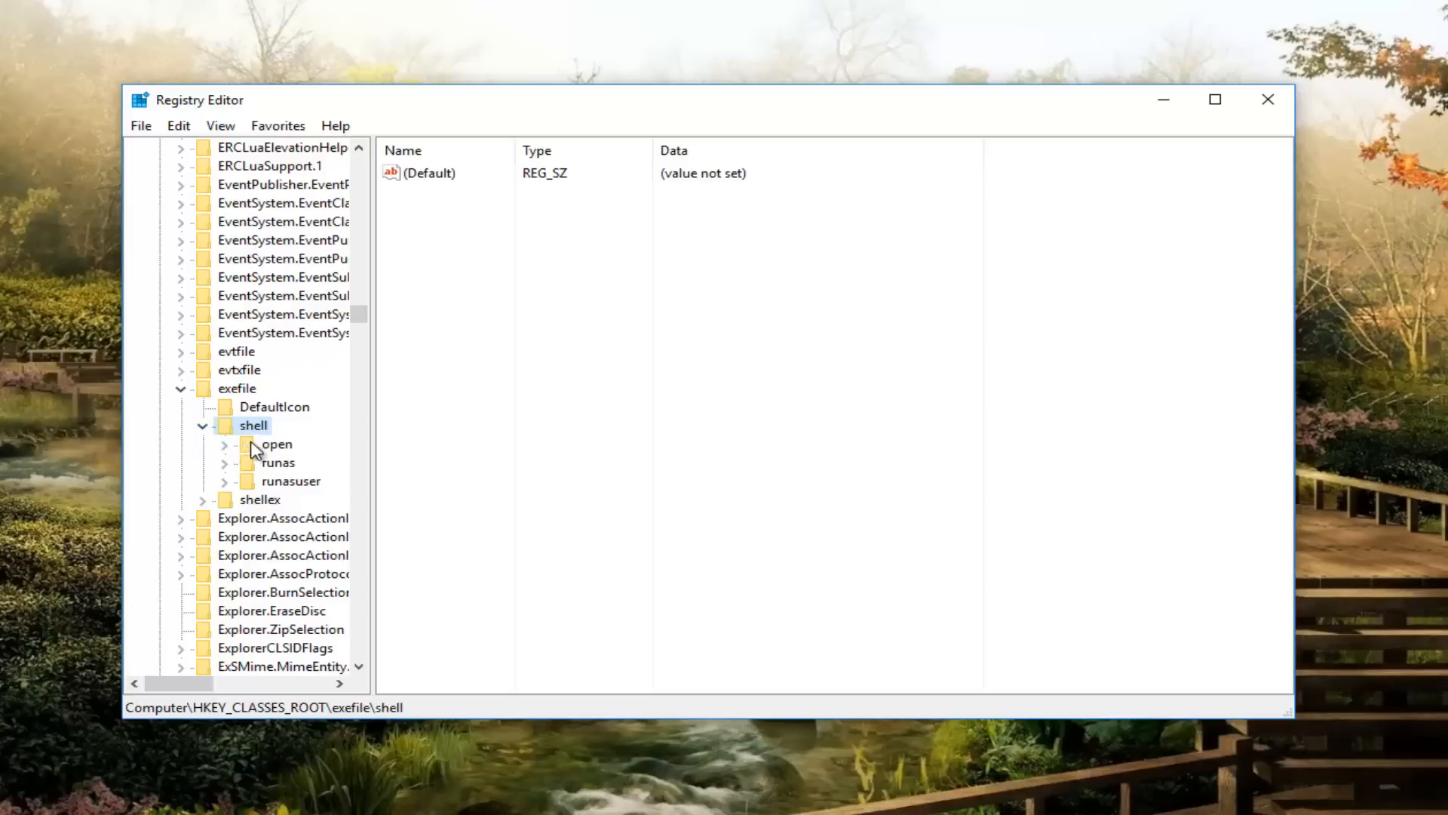
left_click(276, 444)
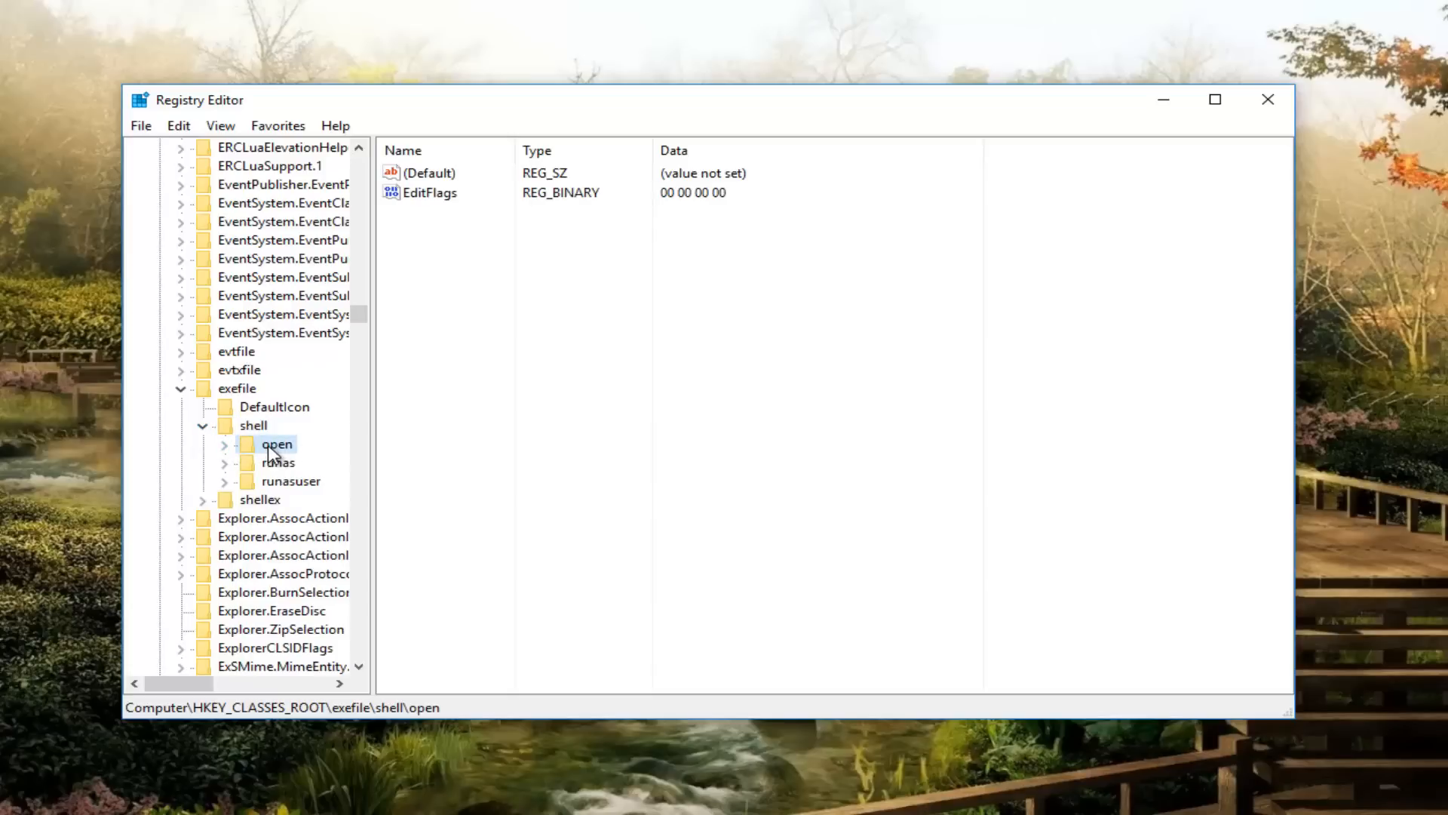
left_click(427, 173)
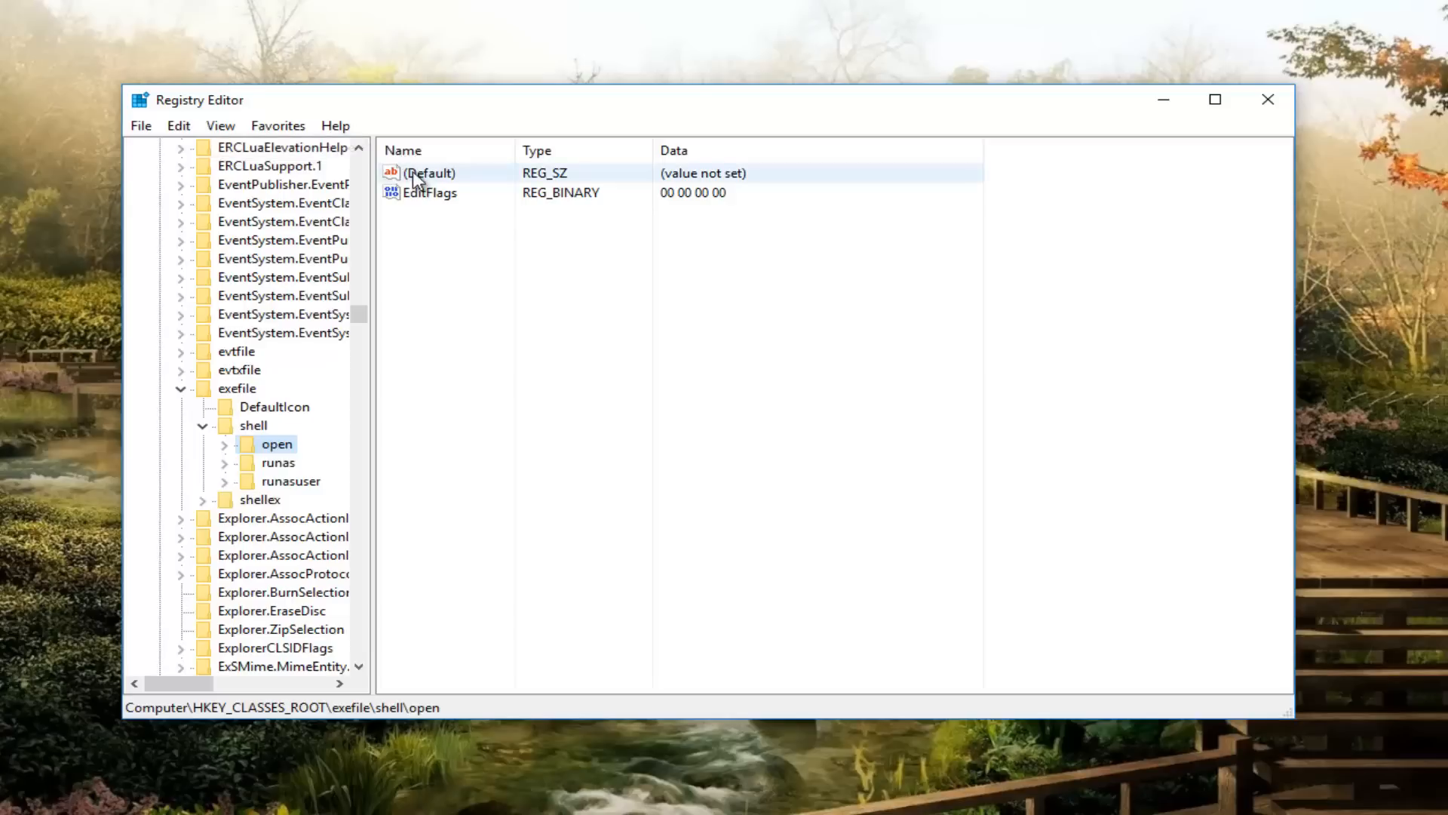
Step: Modify the open key's (Default) value data to "%1"%* and confirm
right_click(427, 173)
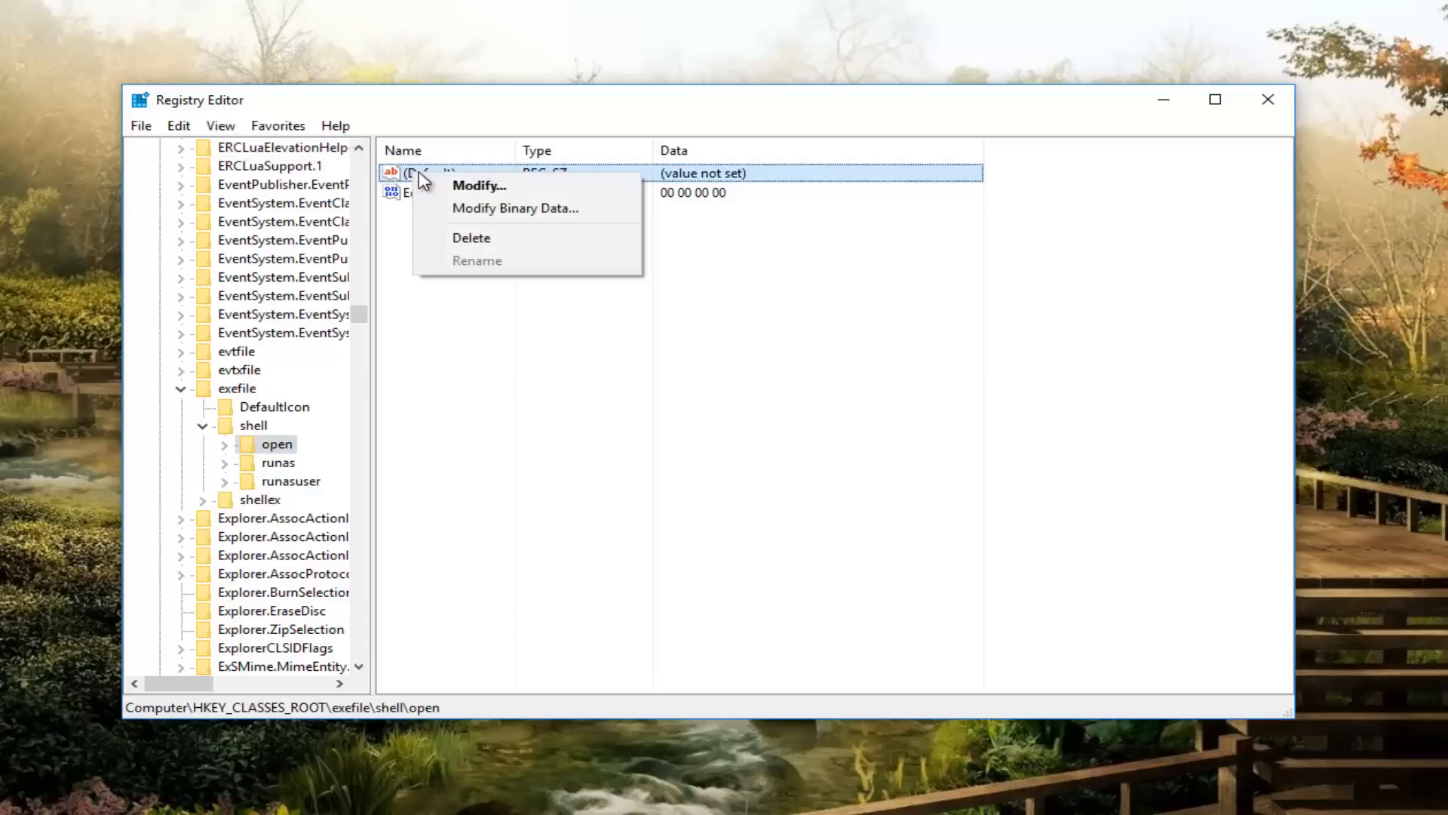
left_click(478, 186)
type("\"")
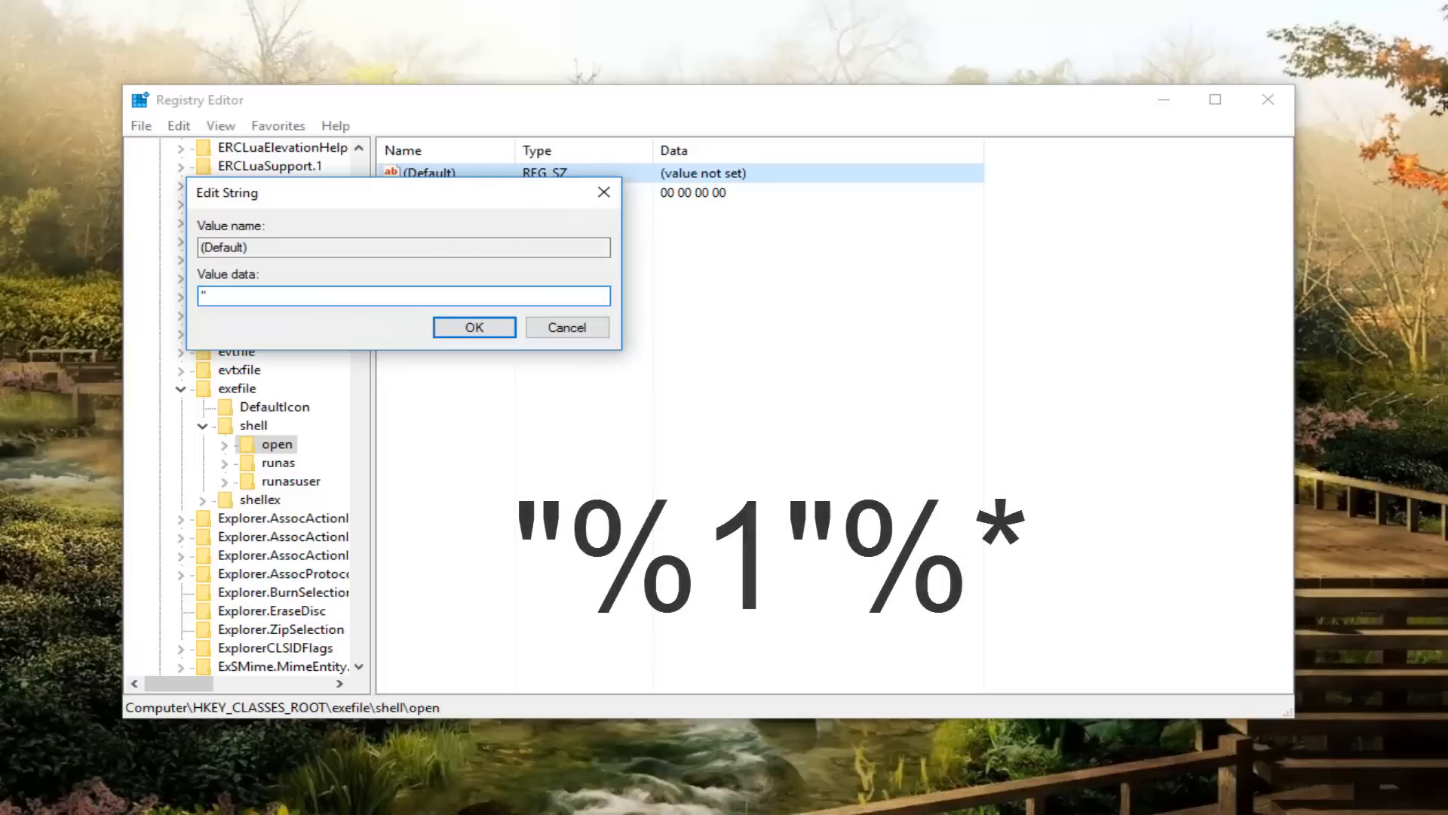
type("%1\"")
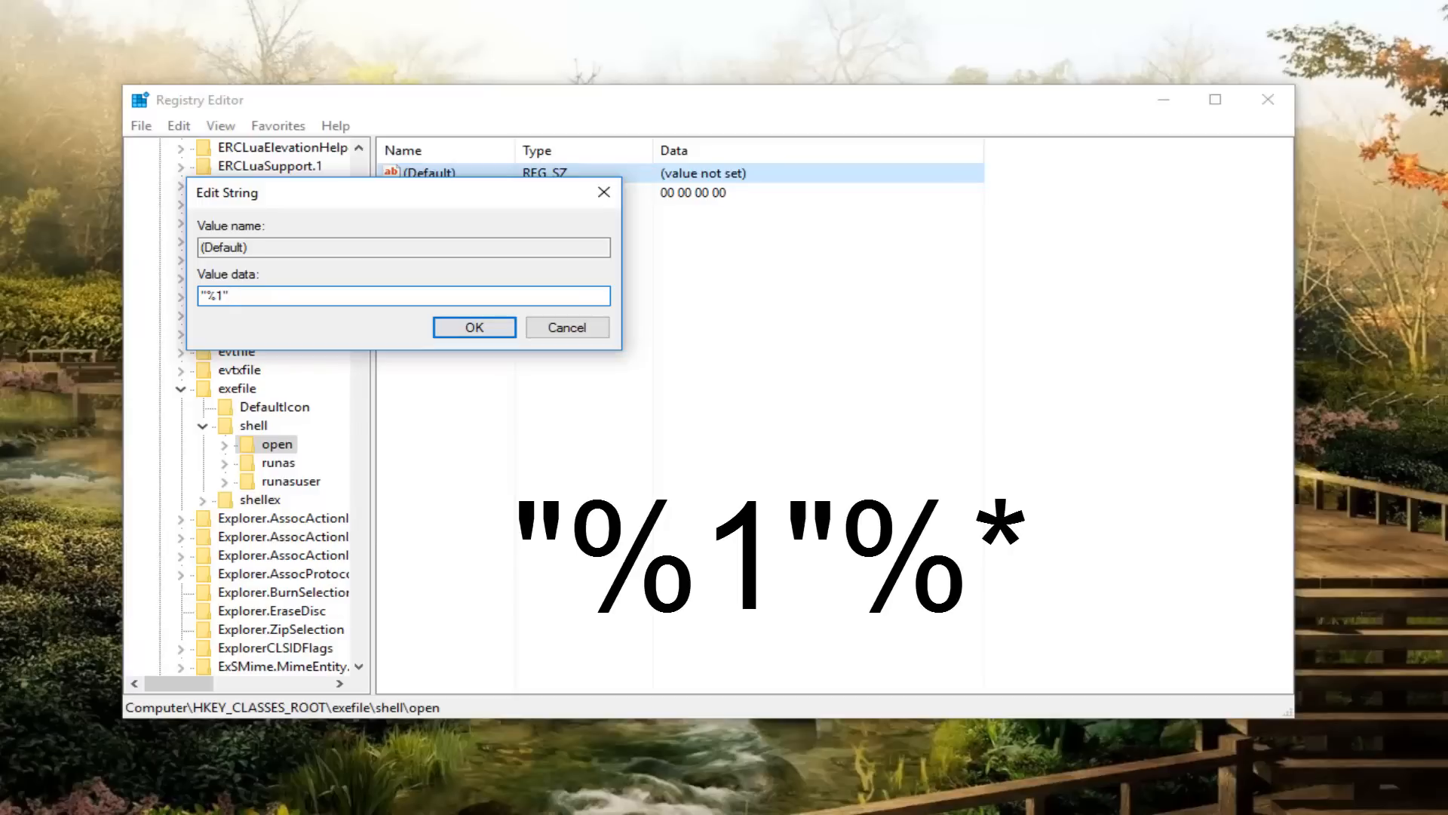
type("%*")
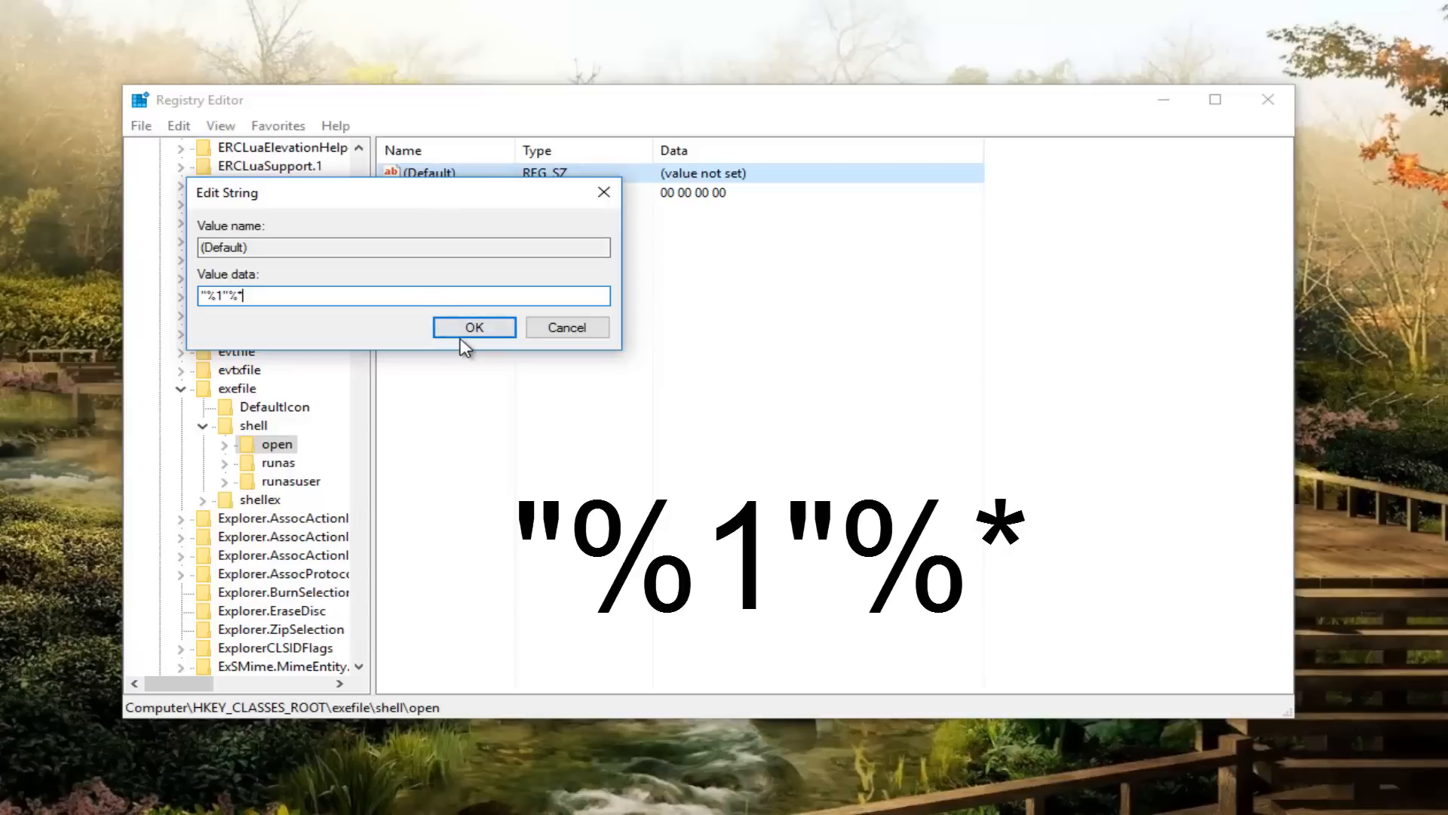
left_click(474, 328)
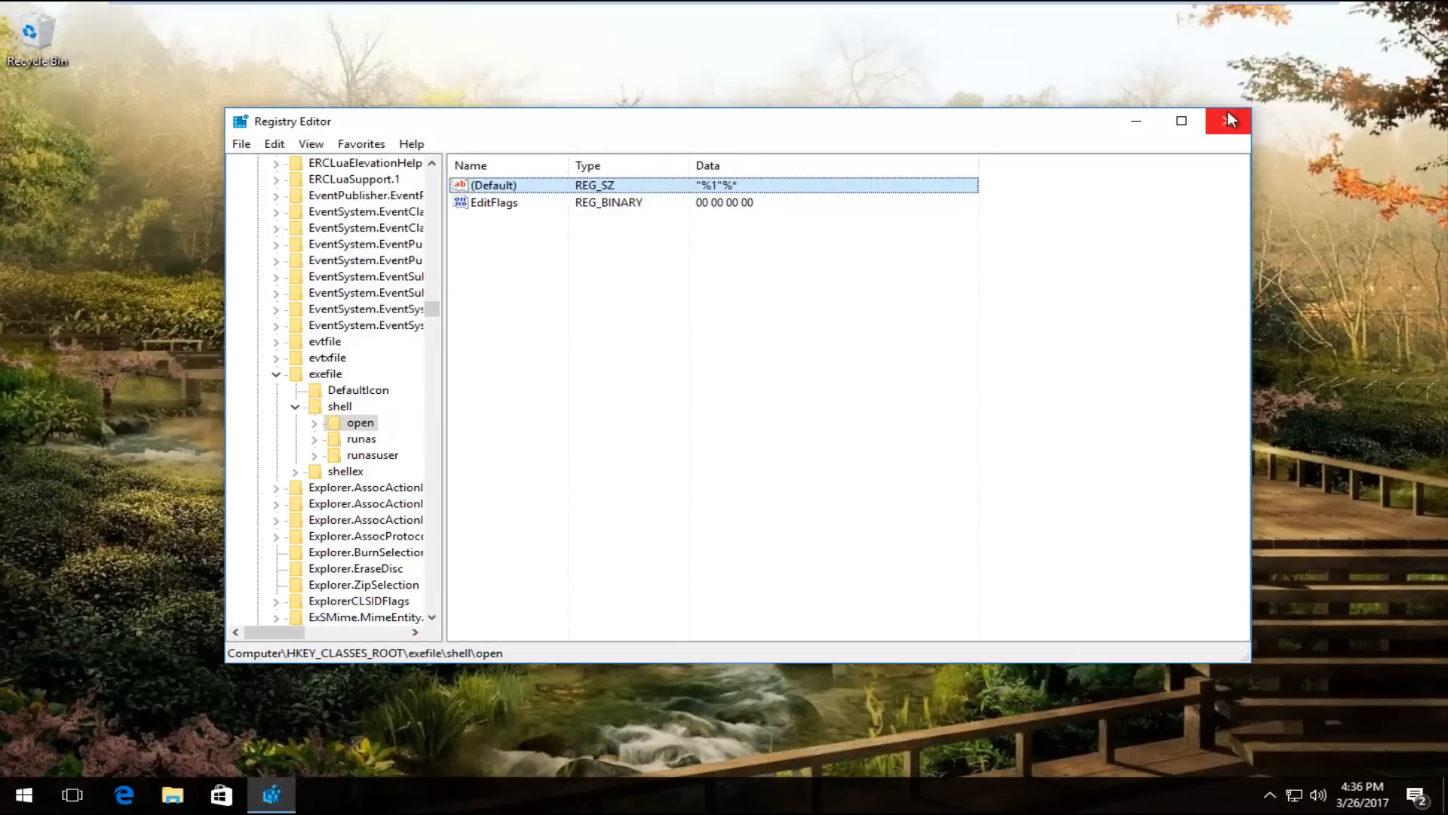
Step: Close the Registry Editor window
left_click(1229, 120)
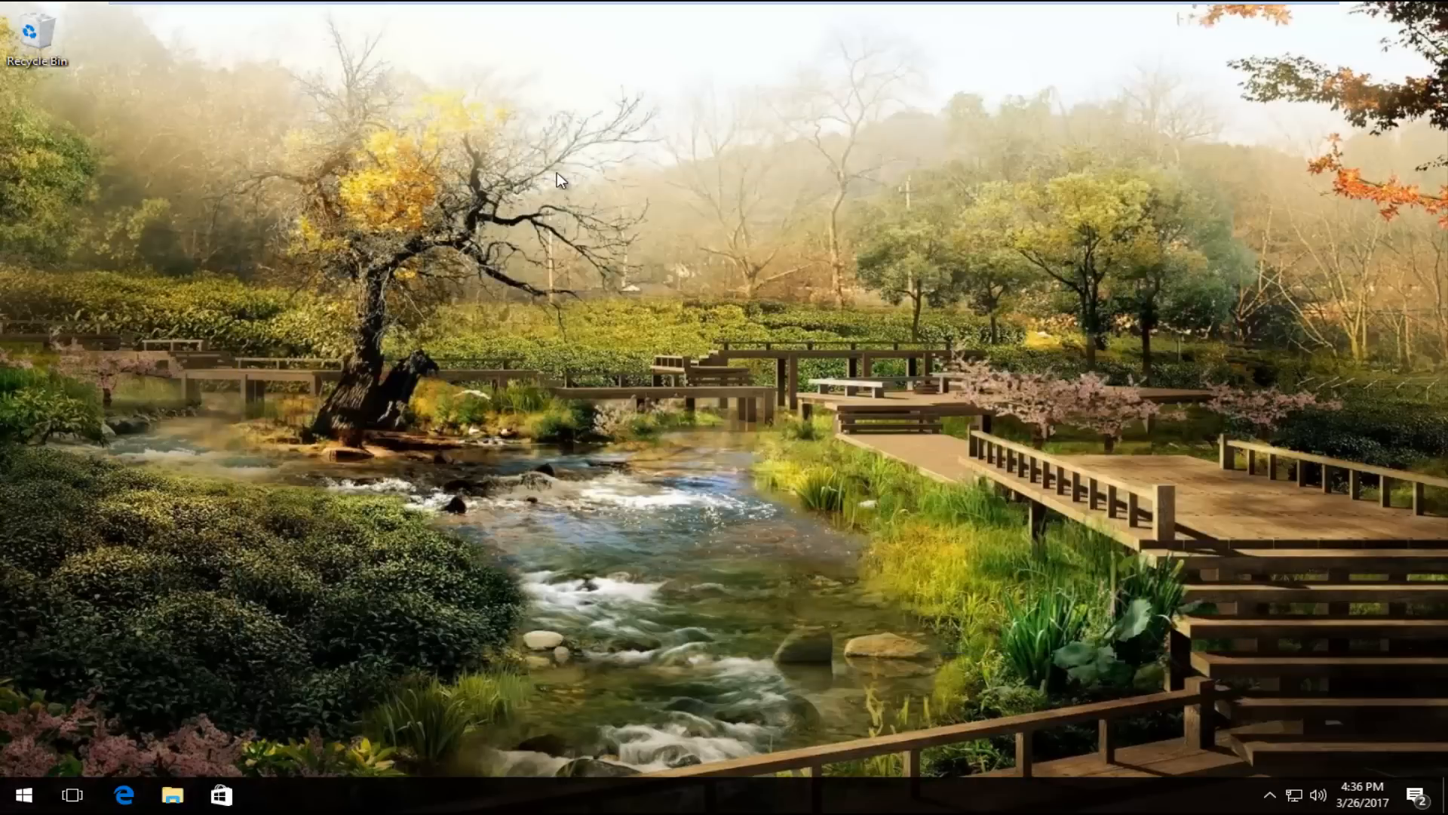